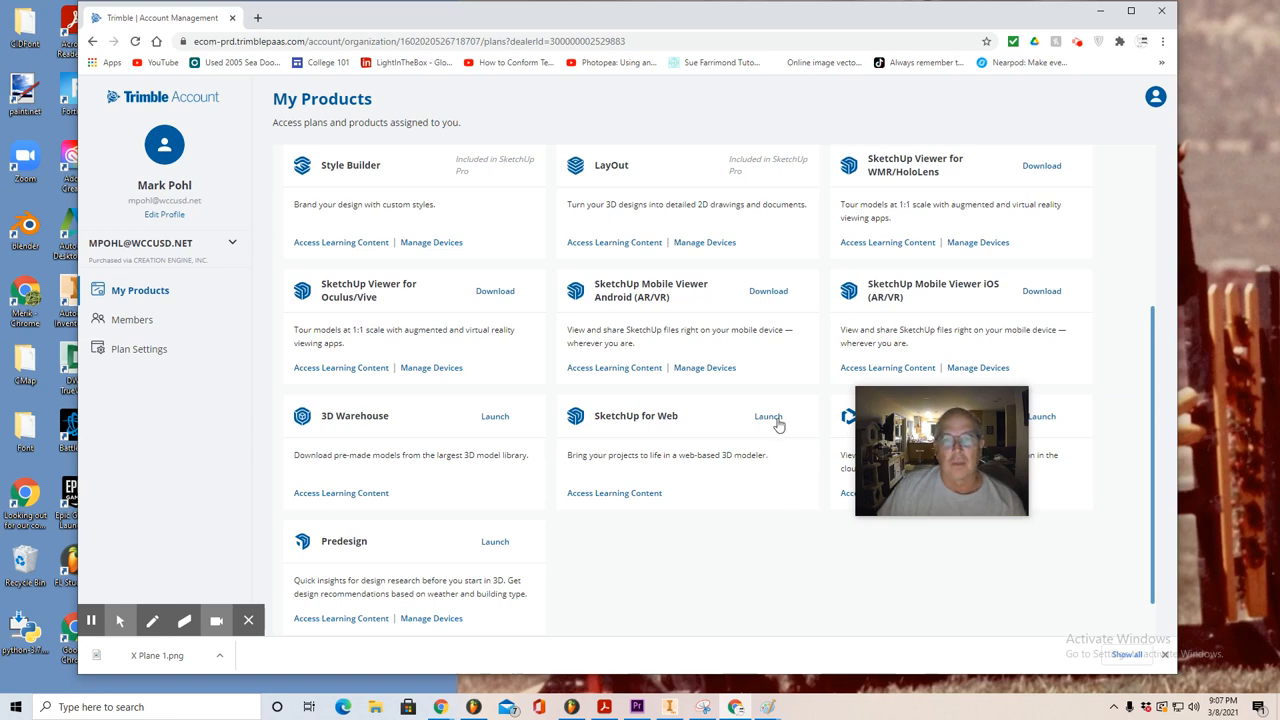
# Step: Launch SketchUp for Web and start a new model from the Simple Template - Feet and Inches
pyautogui.click(768, 416)
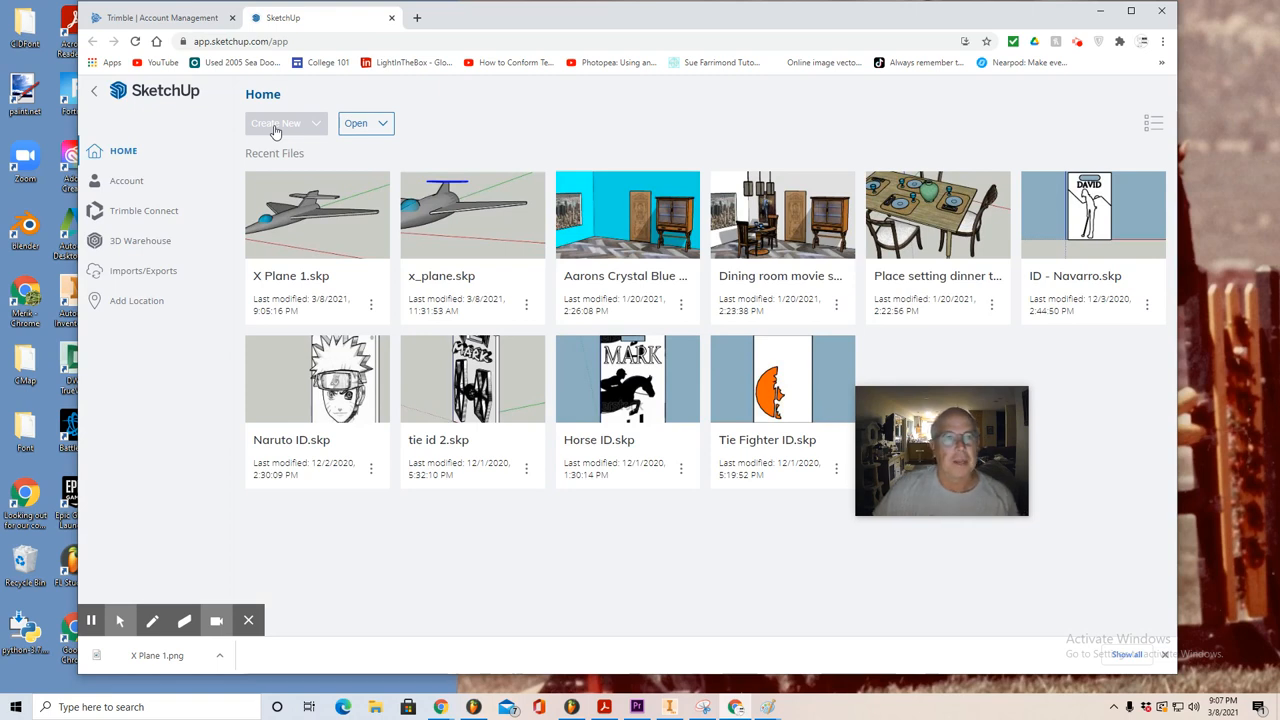
pyautogui.click(284, 122)
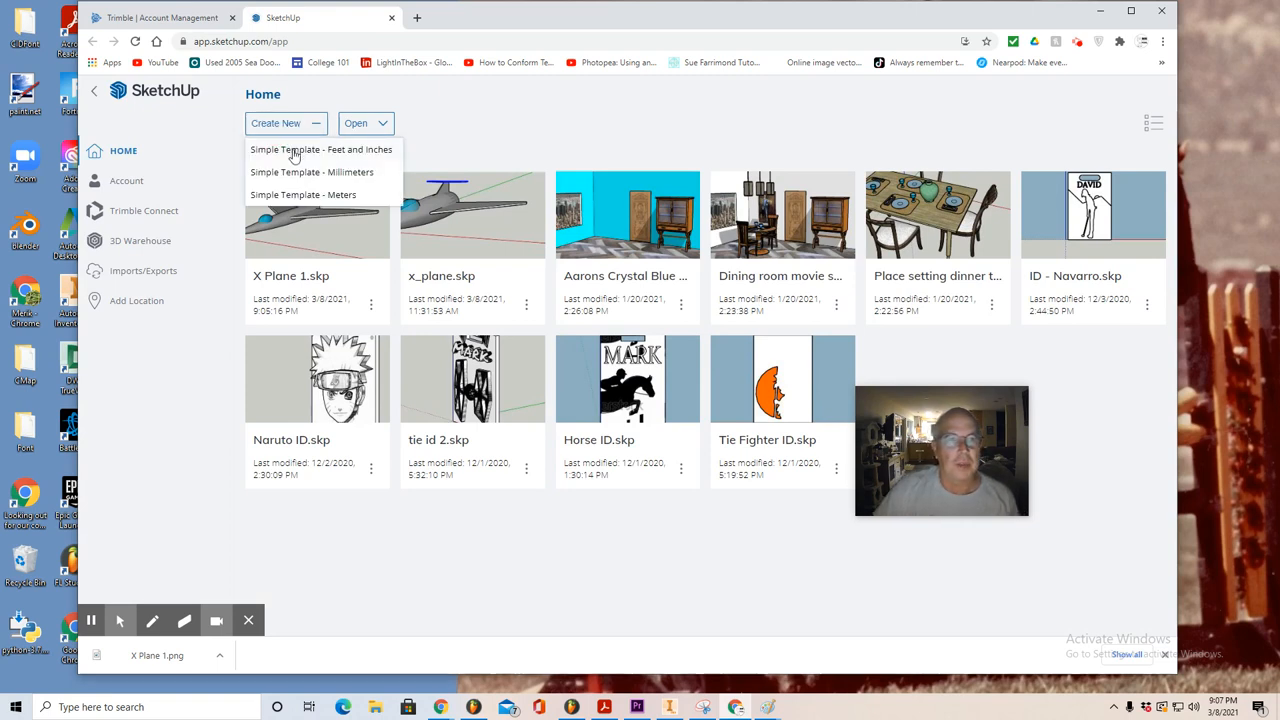
pyautogui.click(320, 148)
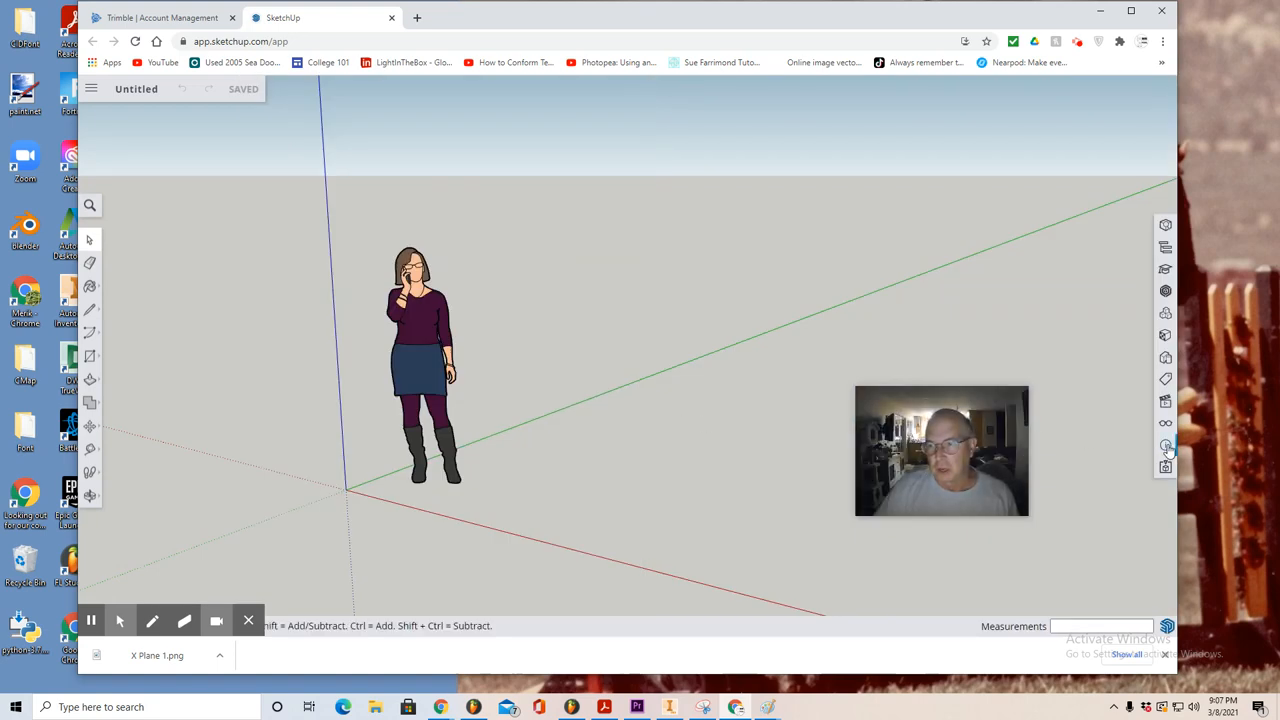
pyautogui.moveTo(1164, 444)
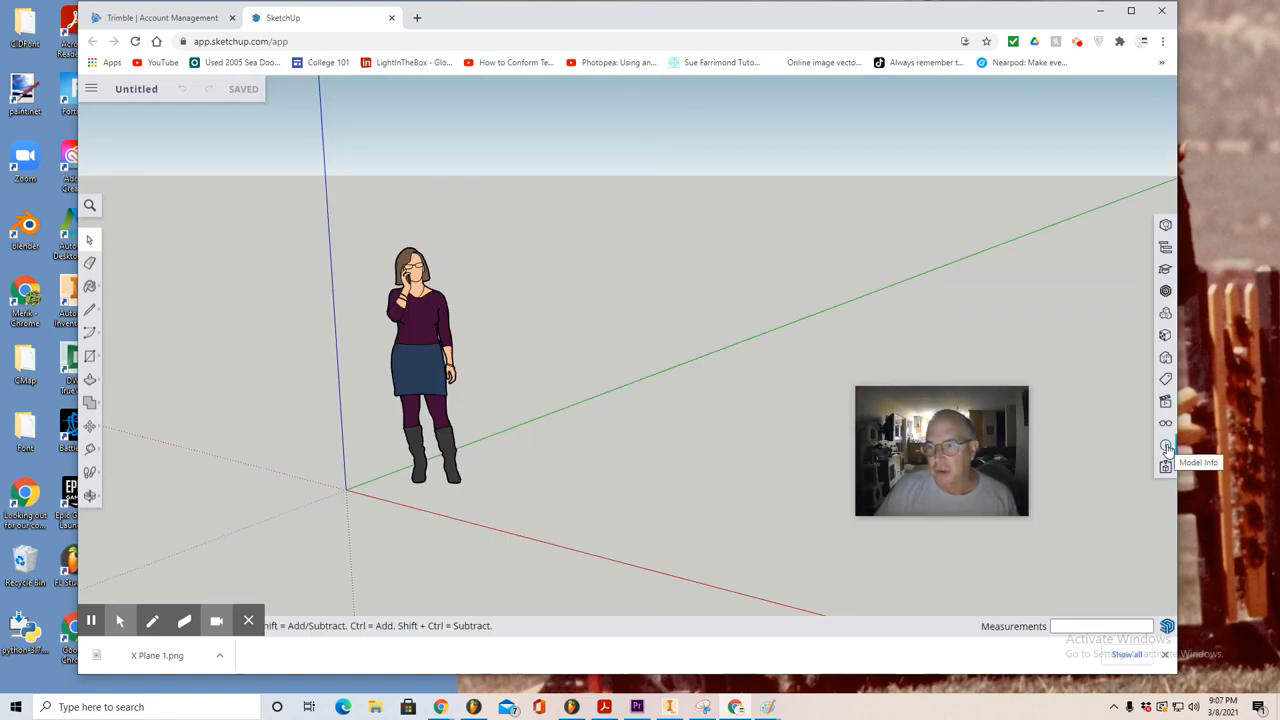
# Step: Change the model's snap interval to 0.0010" in Model Info, then show the Scenes panel
pyautogui.click(1164, 448)
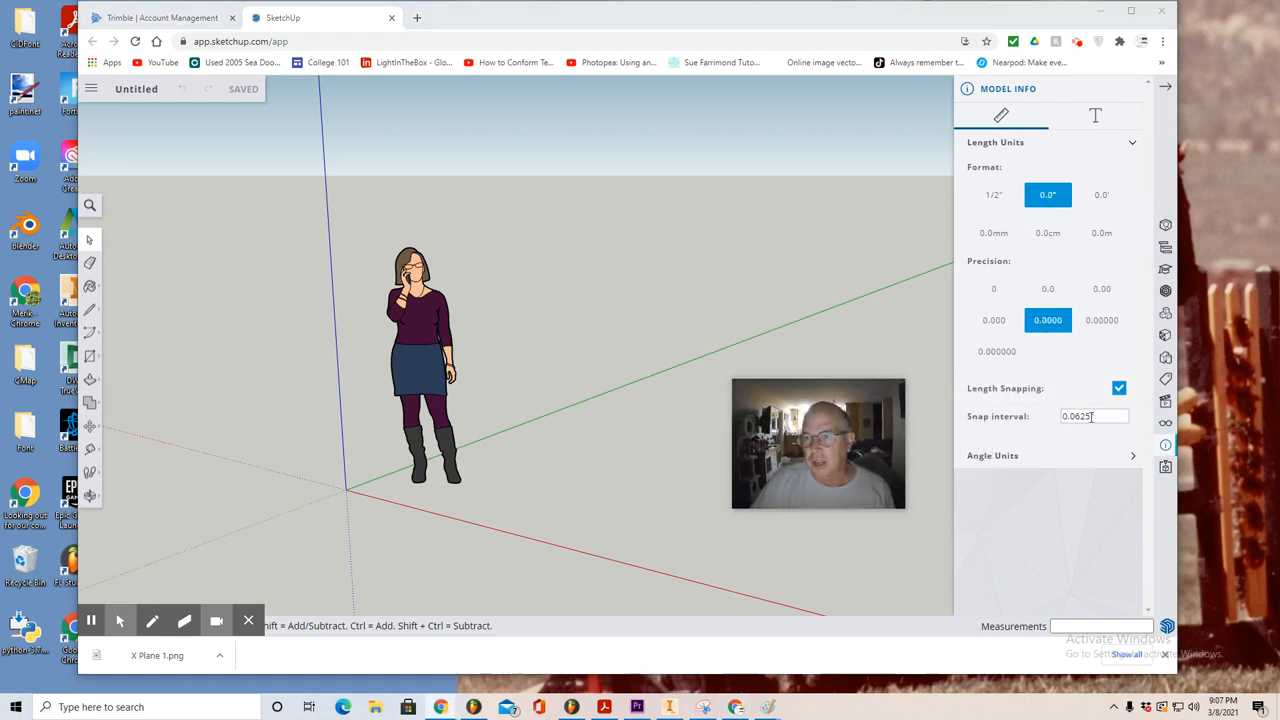
pyautogui.tripleClick(1092, 416)
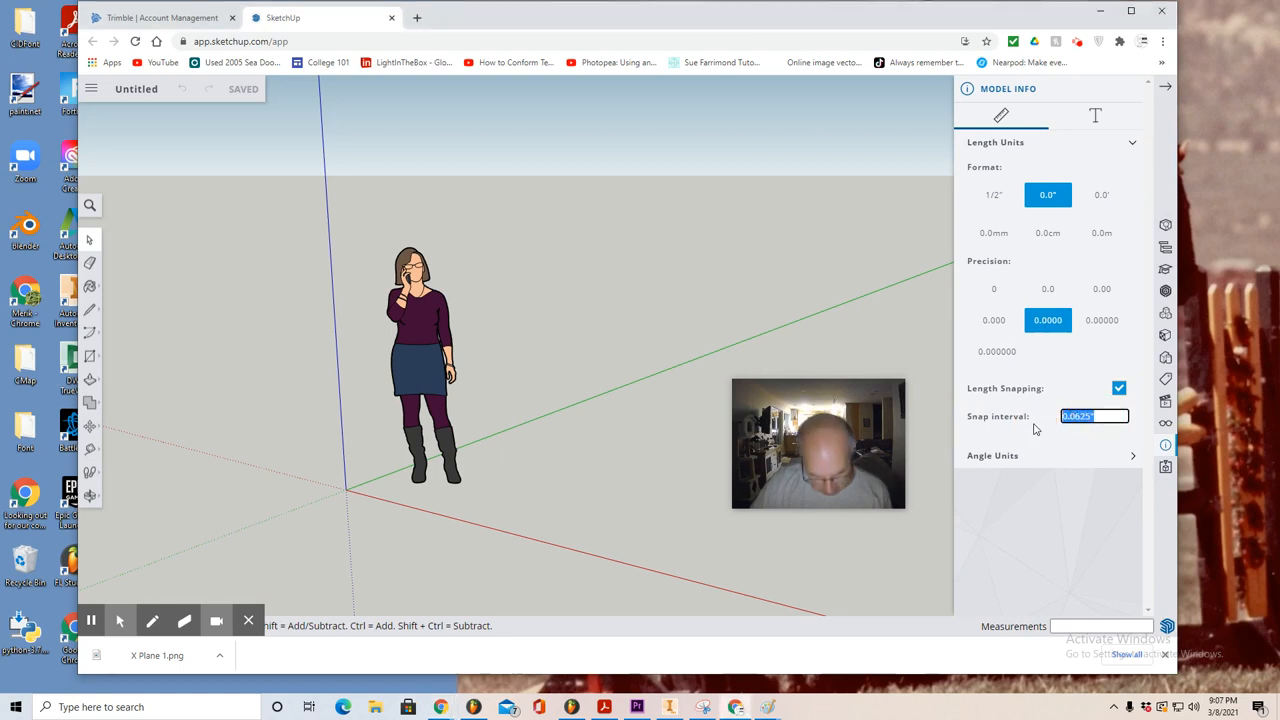
pyautogui.write('0010')
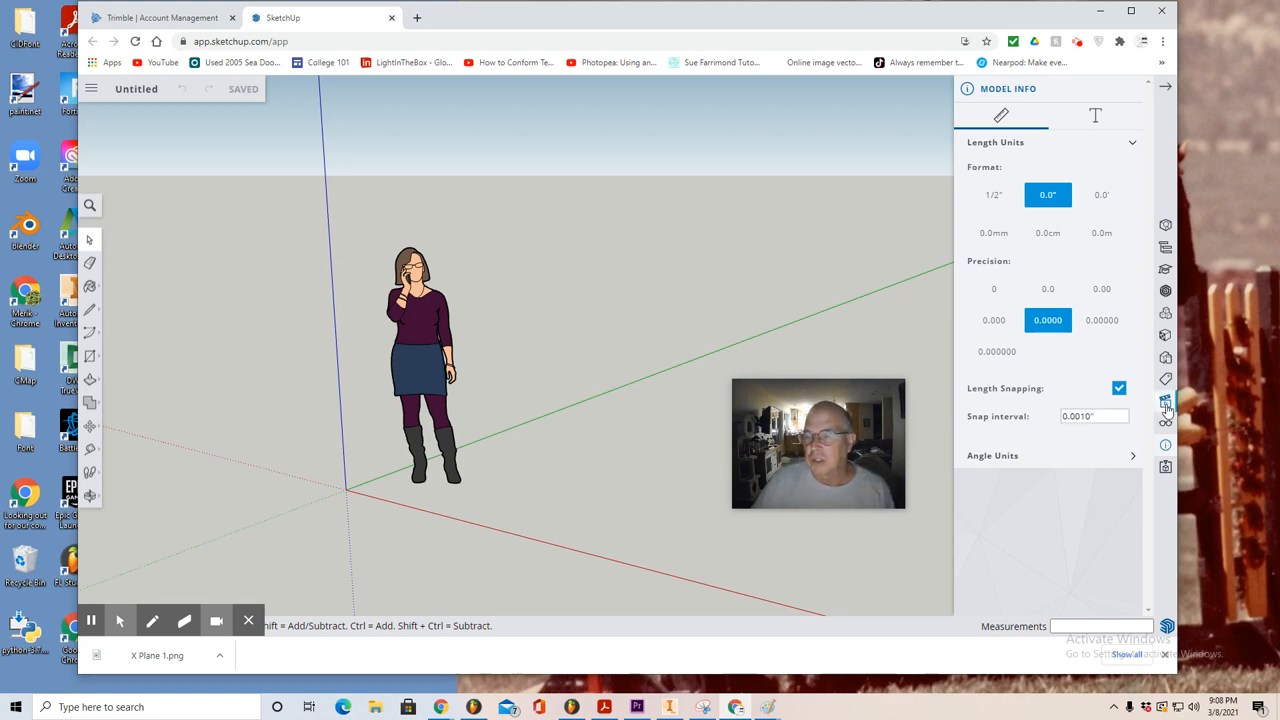
pyautogui.moveTo(1164, 402)
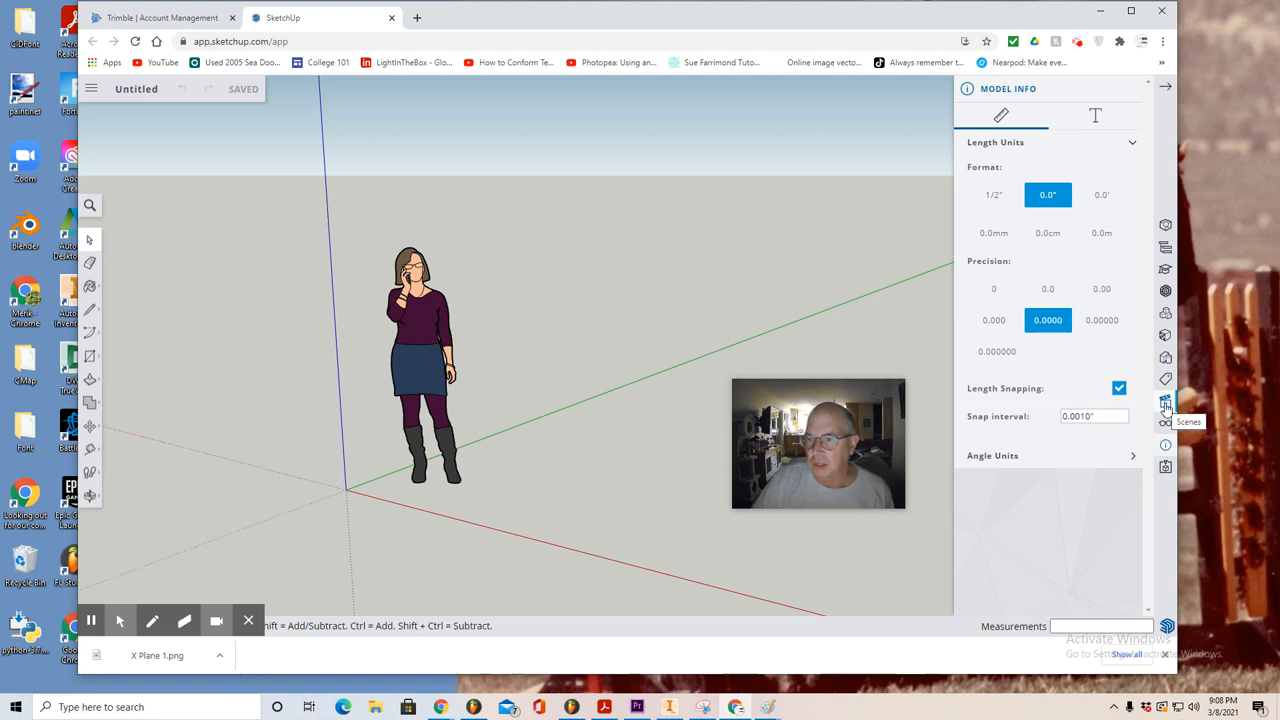
pyautogui.click(1164, 402)
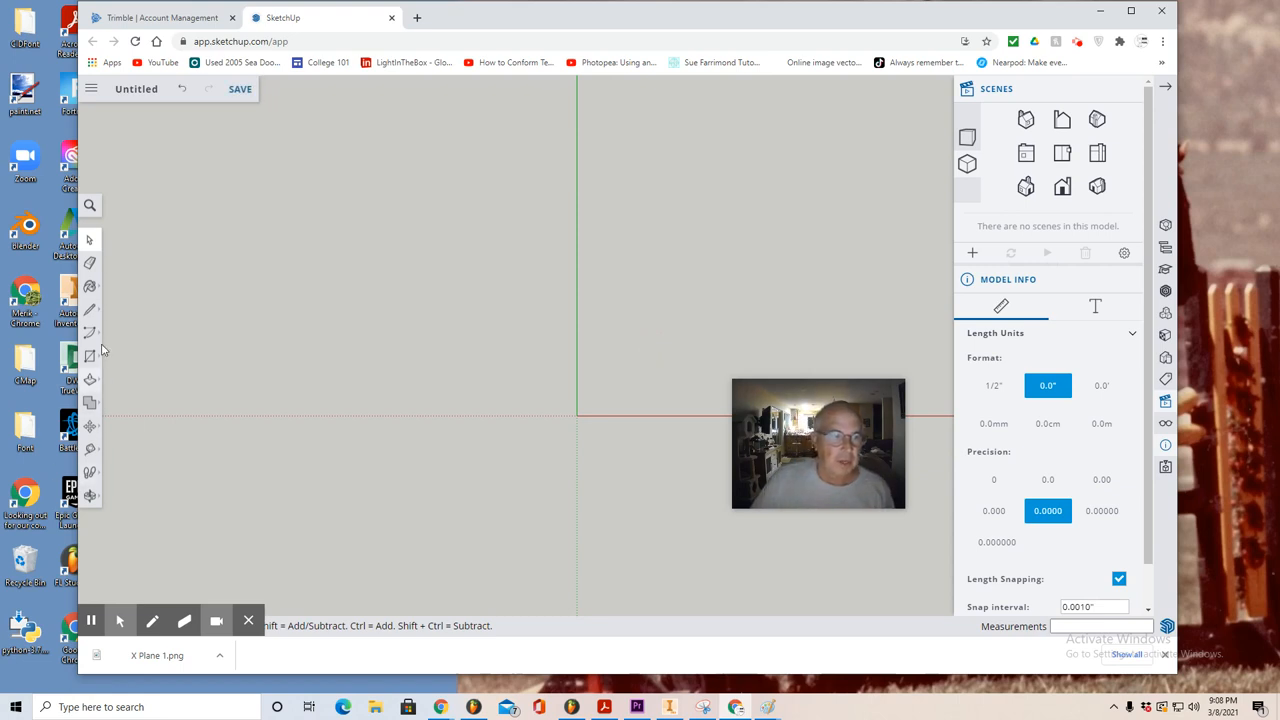
# Step: Draw the fuselage half-profile along the green axis with lines and a 2-point arc
pyautogui.click(90, 288)
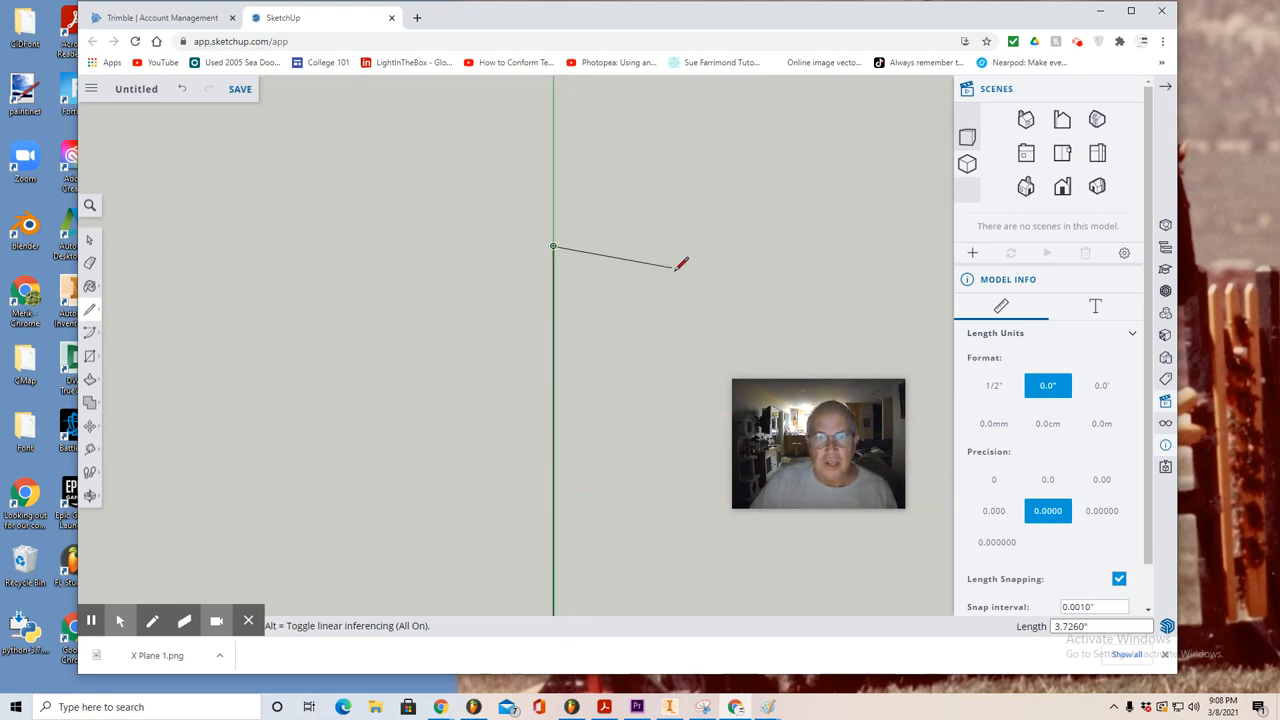
pyautogui.moveTo(576, 284)
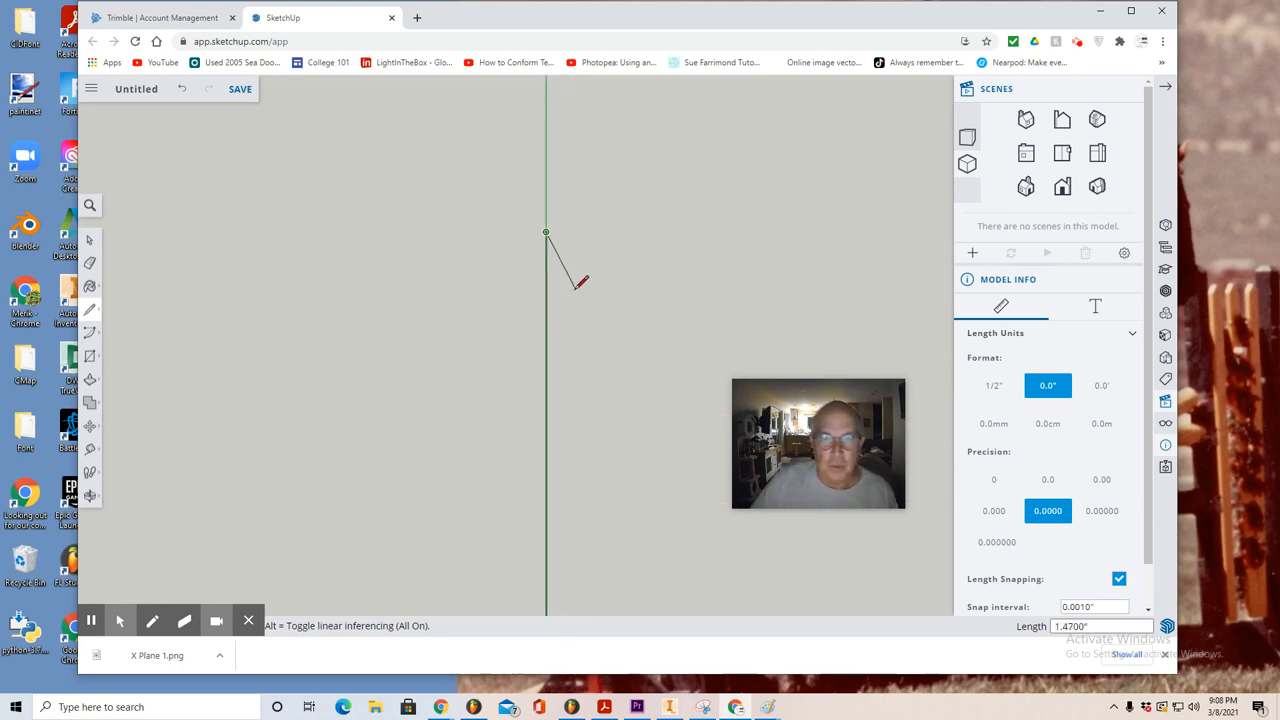
pyautogui.moveTo(560, 318)
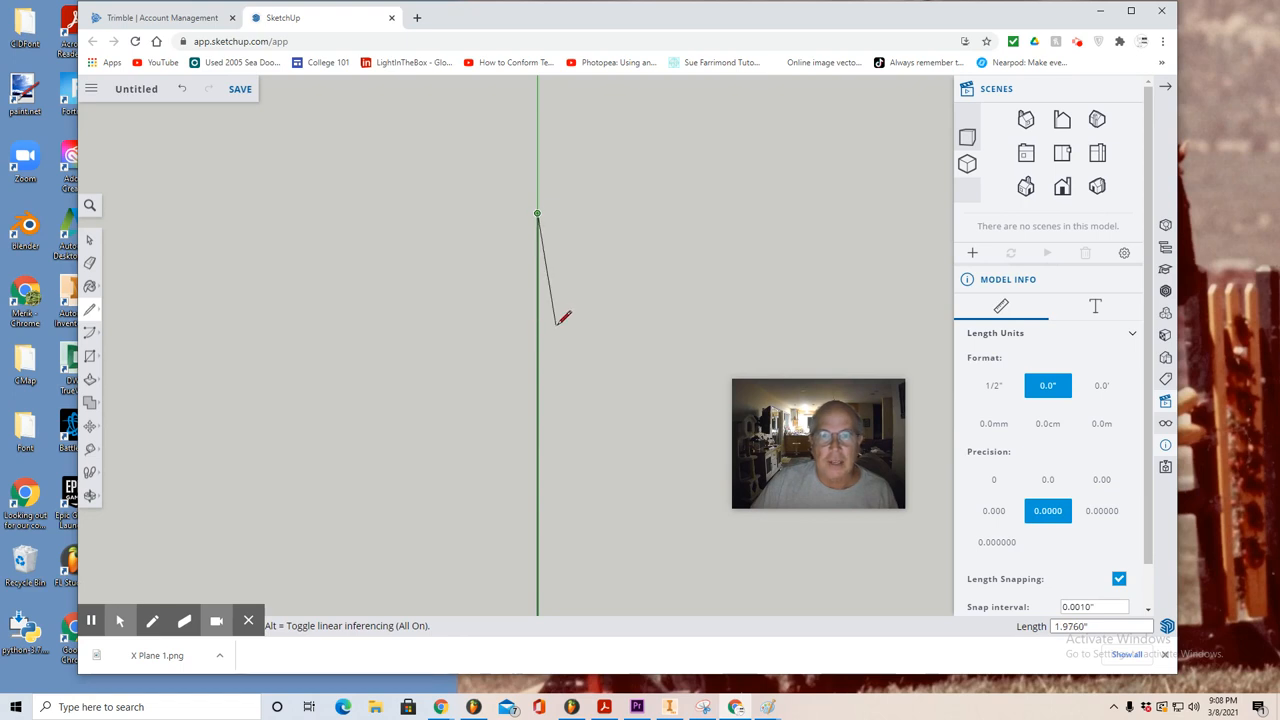
pyautogui.moveTo(556, 336)
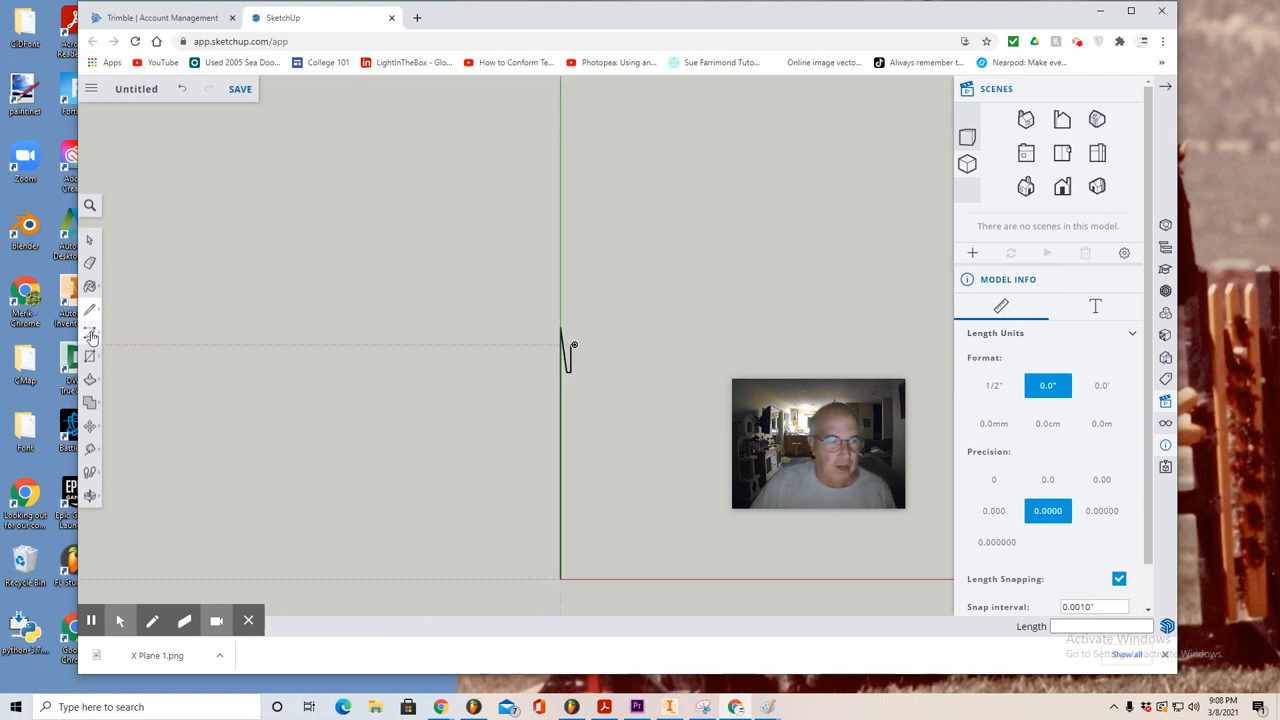
pyautogui.click(90, 332)
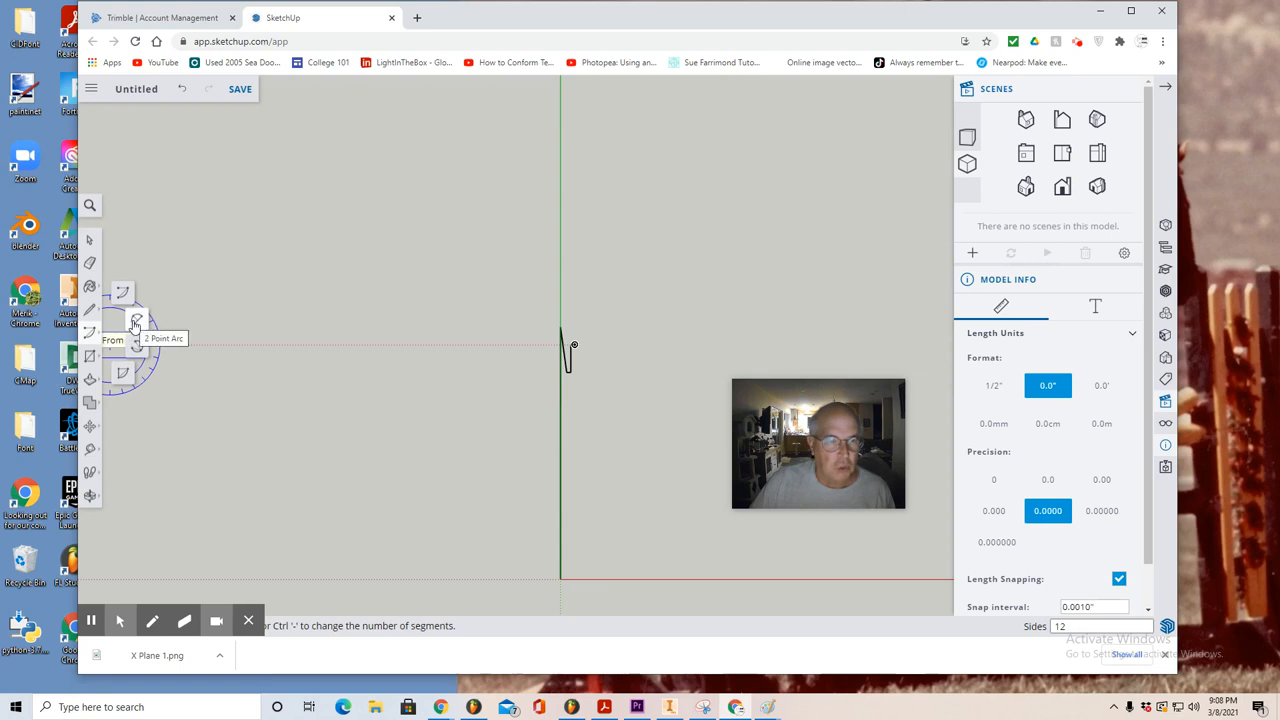
pyautogui.moveTo(584, 350)
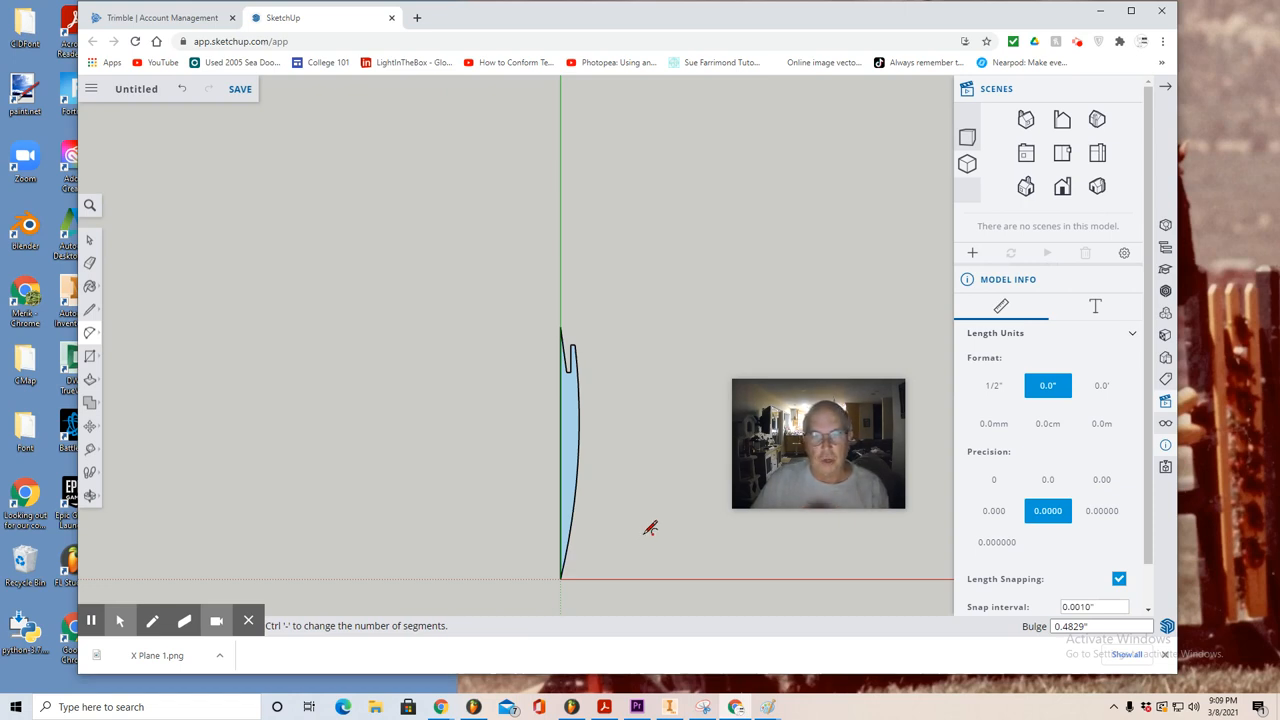
pyautogui.moveTo(1064, 222)
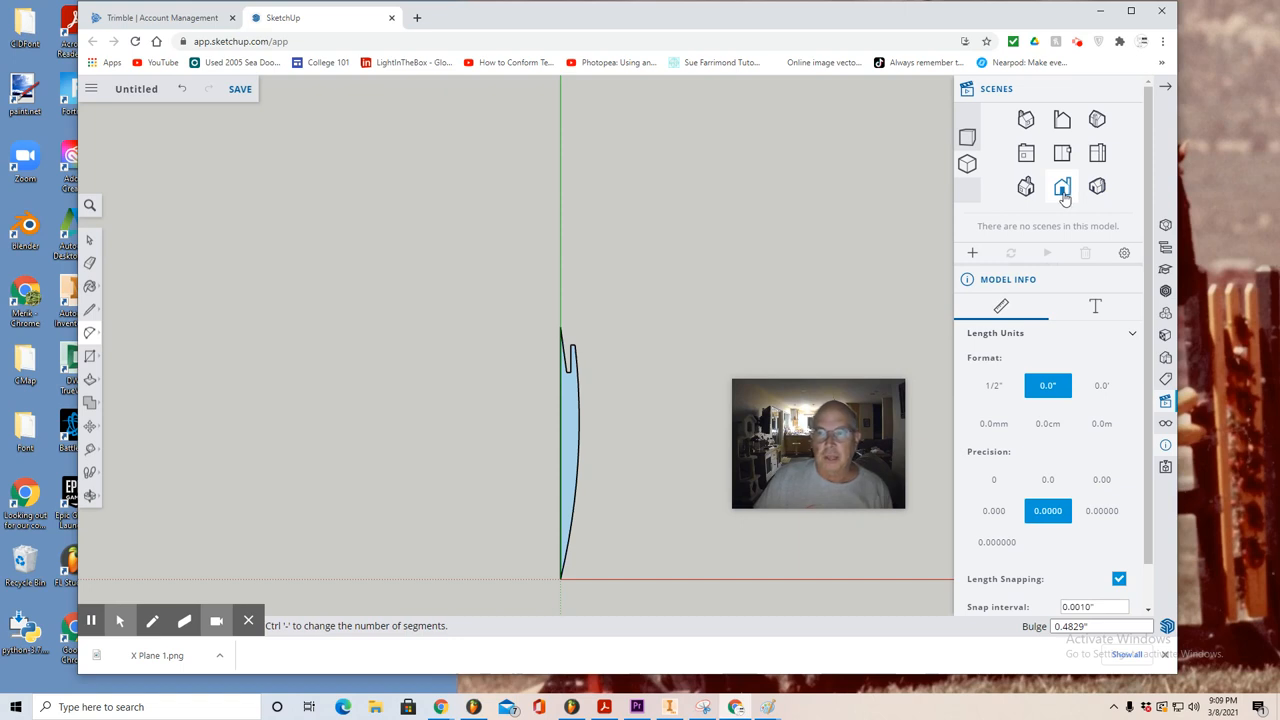
# Step: Switch to a standard view and draw a circle at the origin beside the profile
pyautogui.click(1062, 186)
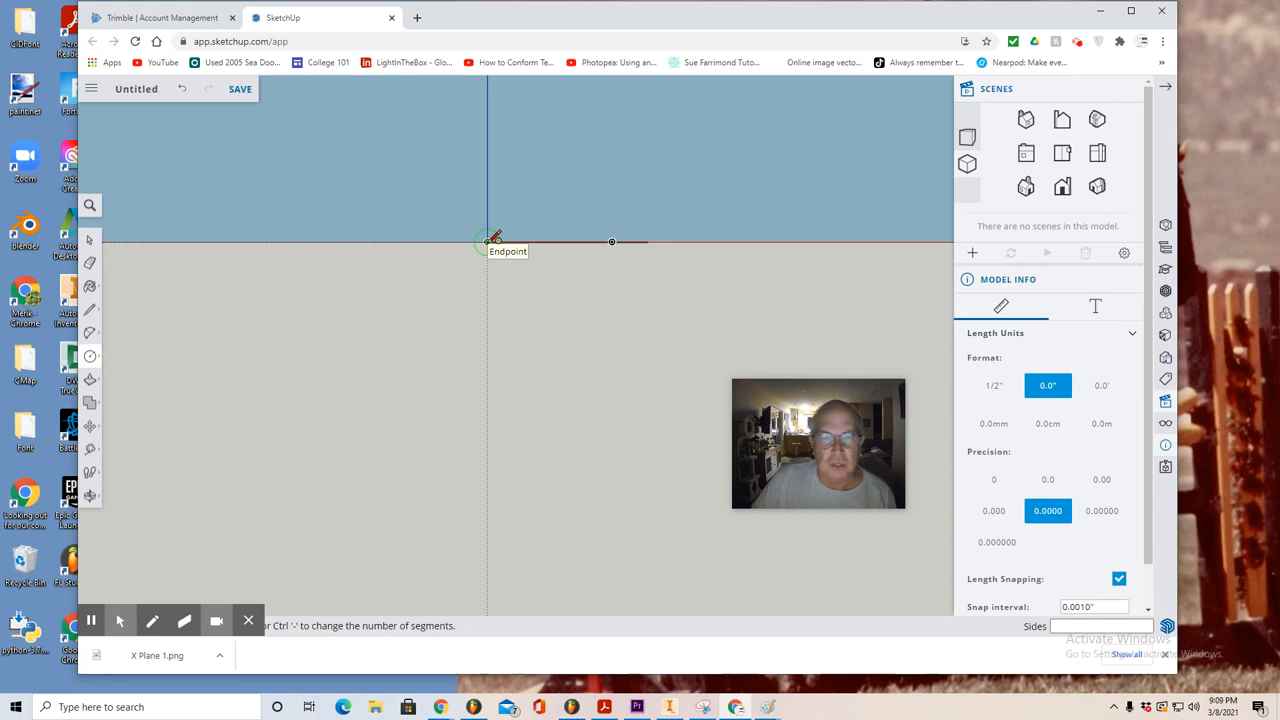
pyautogui.moveTo(612, 240)
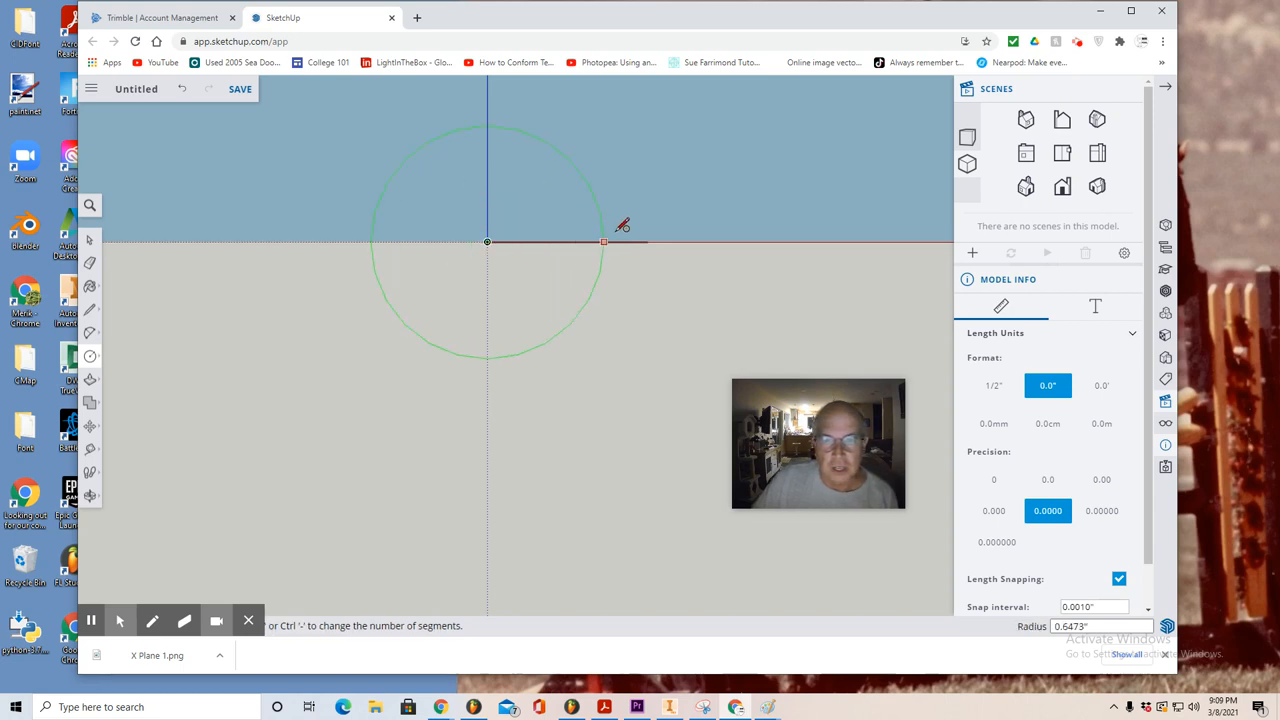
pyautogui.moveTo(658, 248)
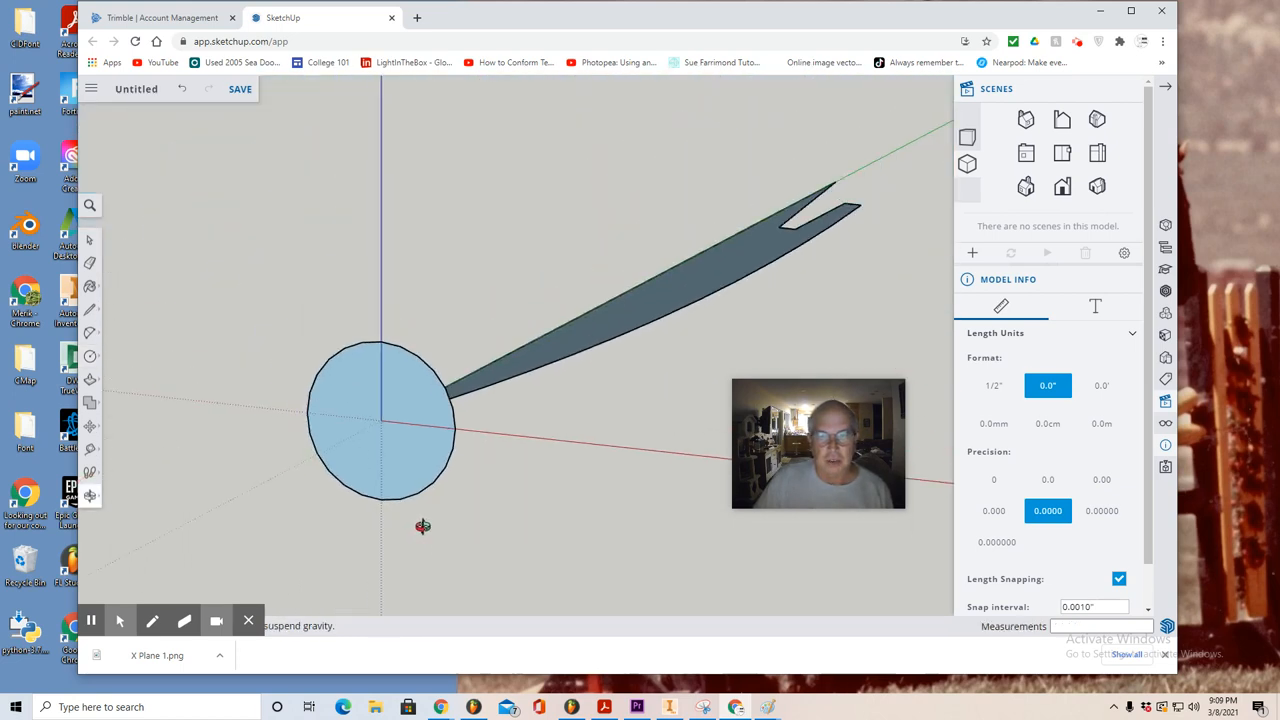
pyautogui.moveTo(382, 362)
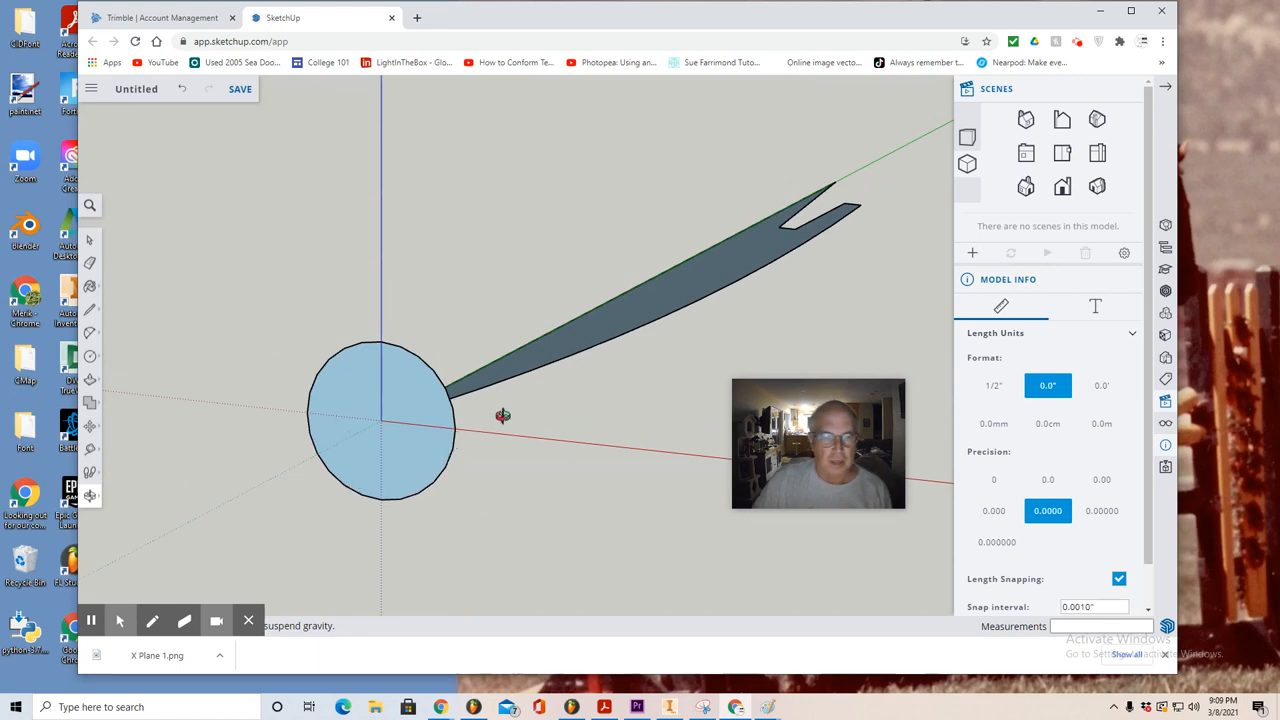
pyautogui.moveTo(410, 450)
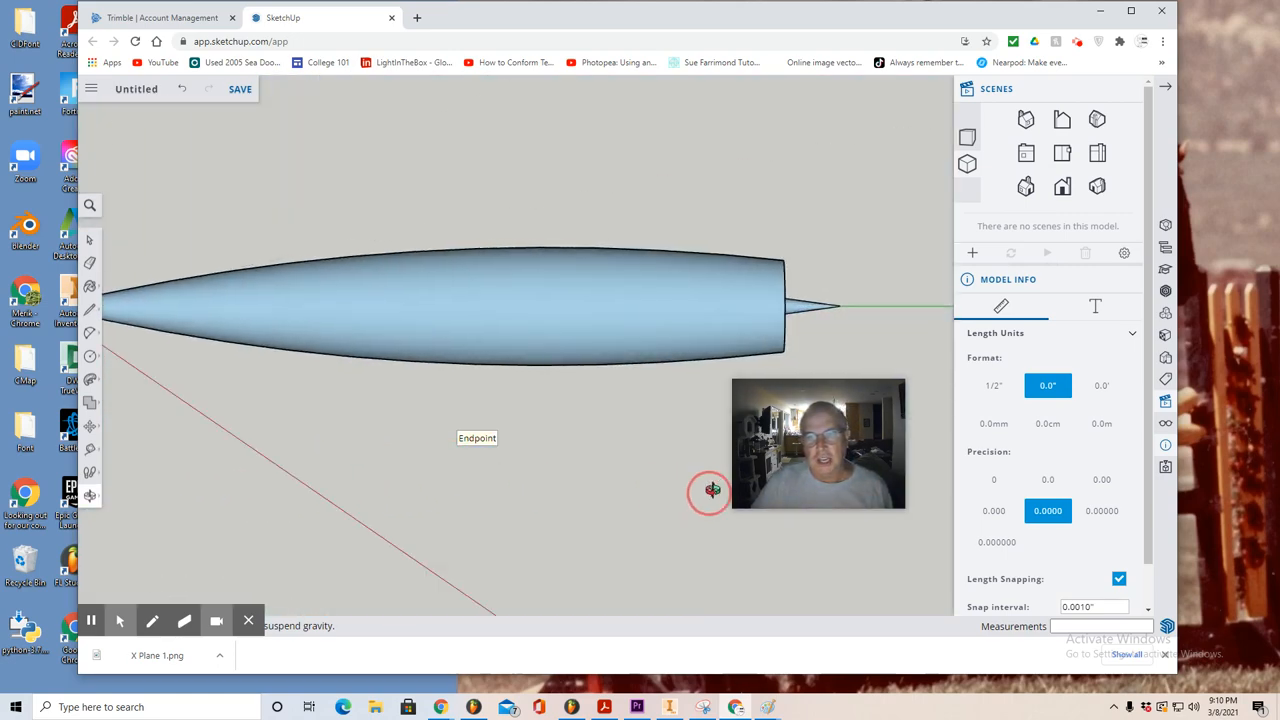
# Step: Sweep the profile around the circle with Follow Me into a tapered fuselage and inspect it
pyautogui.moveTo(712, 490); pyautogui.dragTo(624, 520)
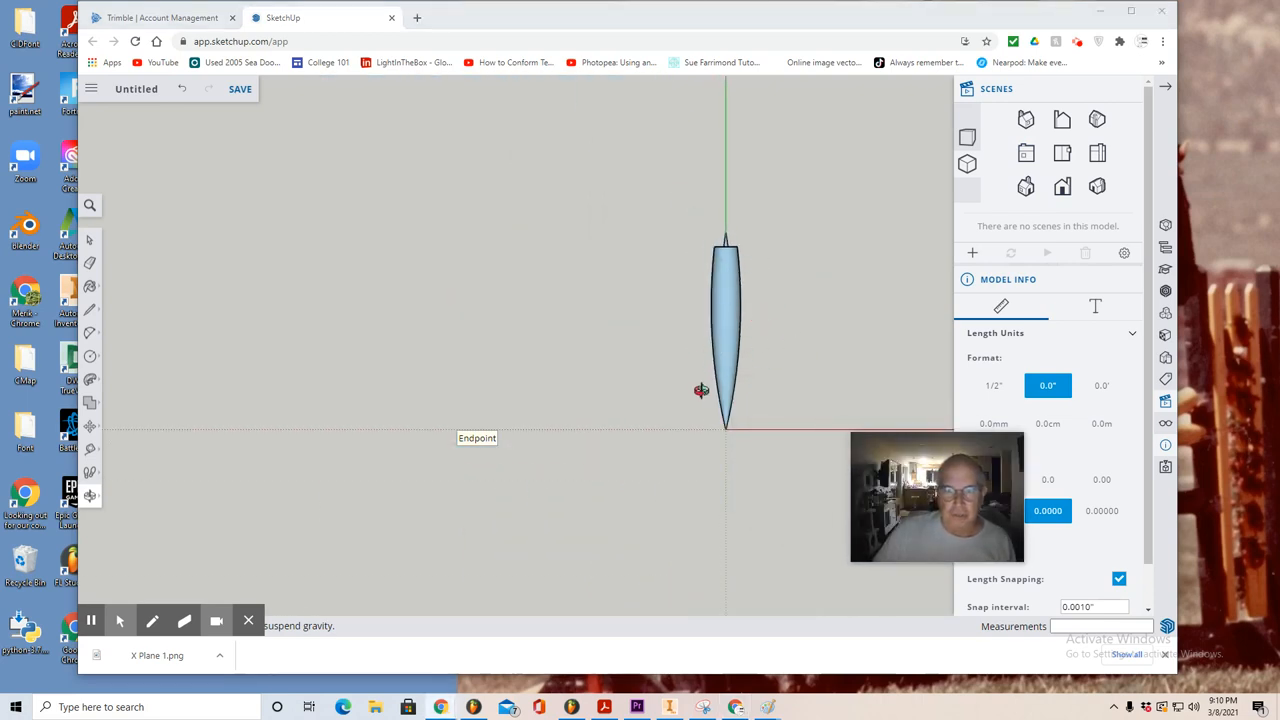
pyautogui.moveTo(126, 340)
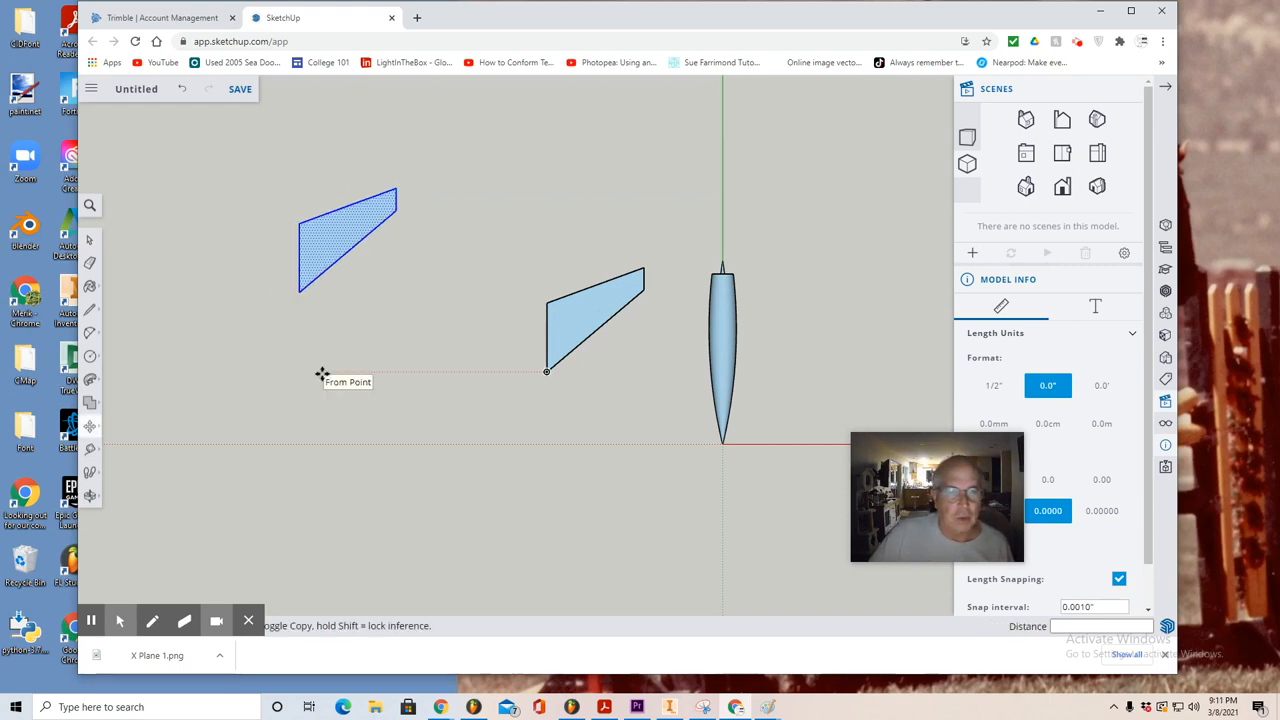
pyautogui.moveTo(328, 240)
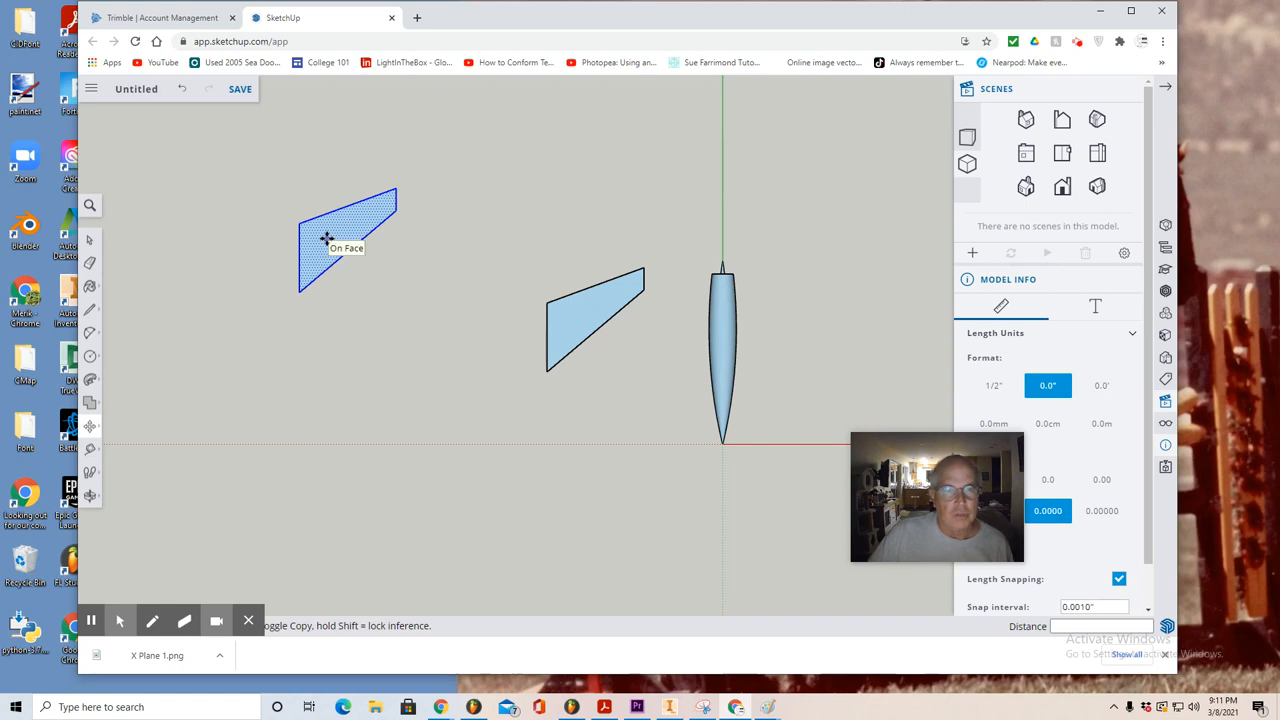
# Step: Flip the copied wing half along the red direction to form a V-shaped wing pair
pyautogui.rightClick(328, 240)
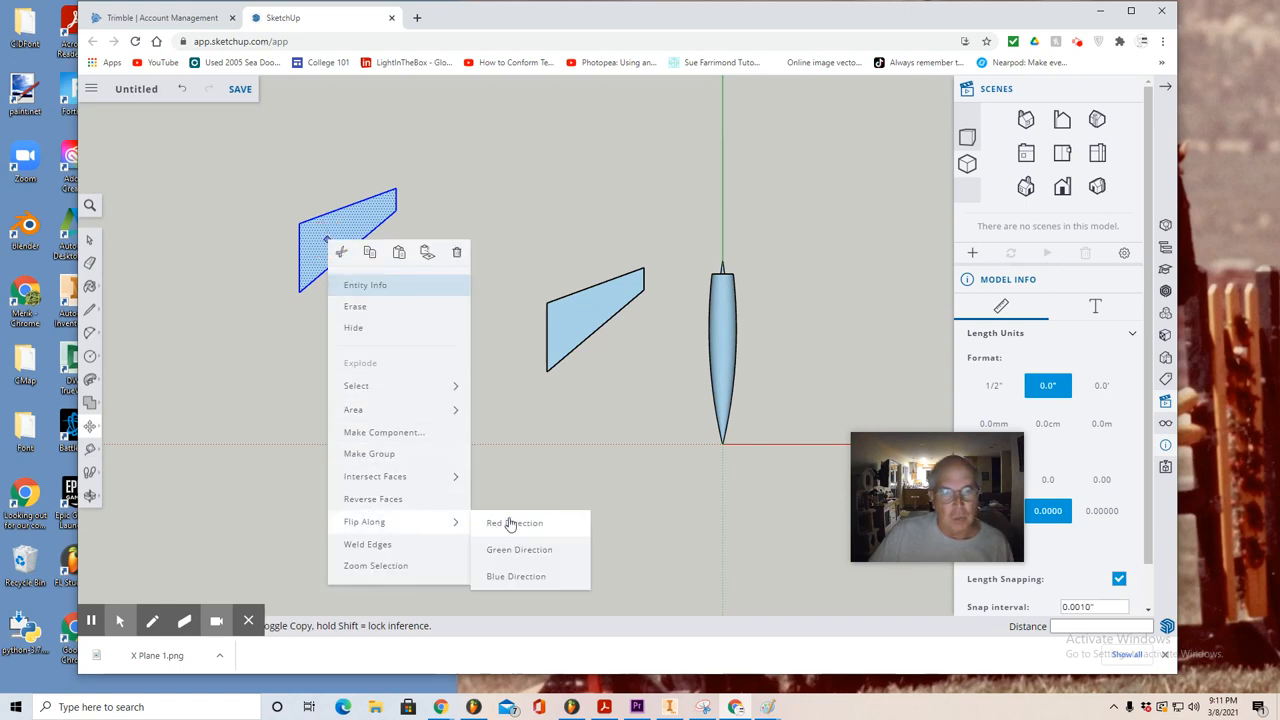
pyautogui.click(514, 522)
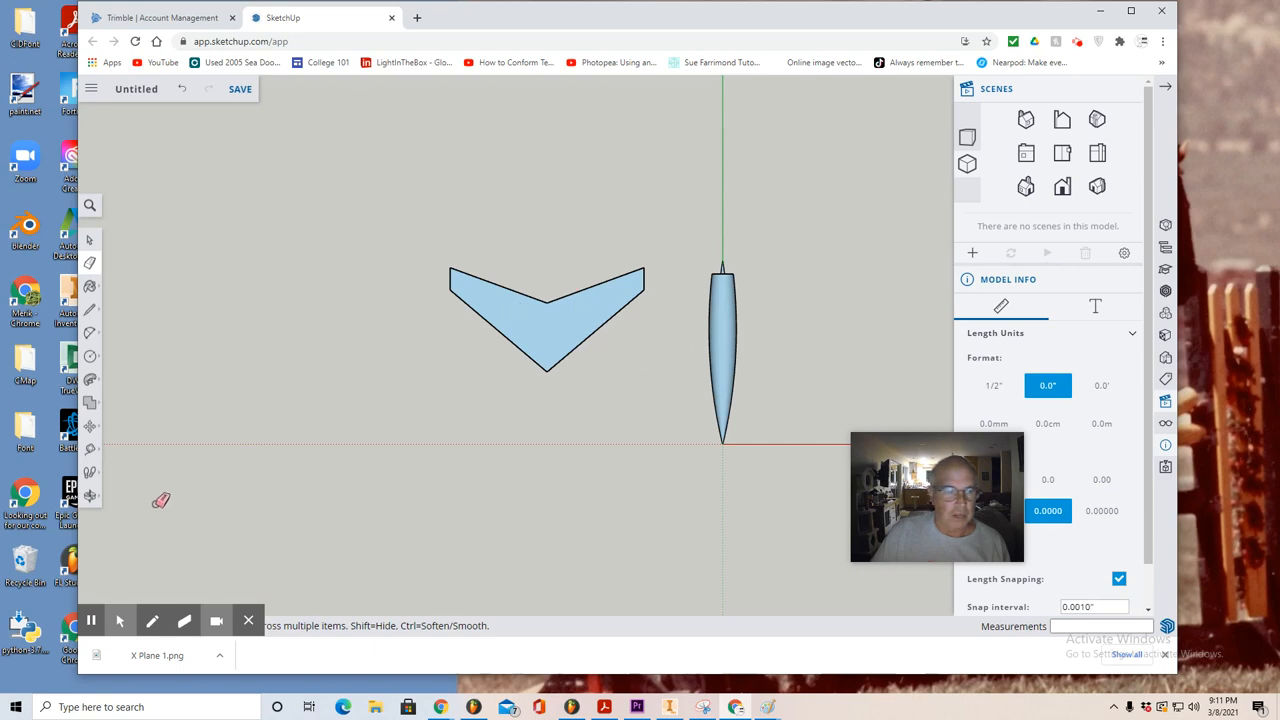
pyautogui.moveTo(476, 504)
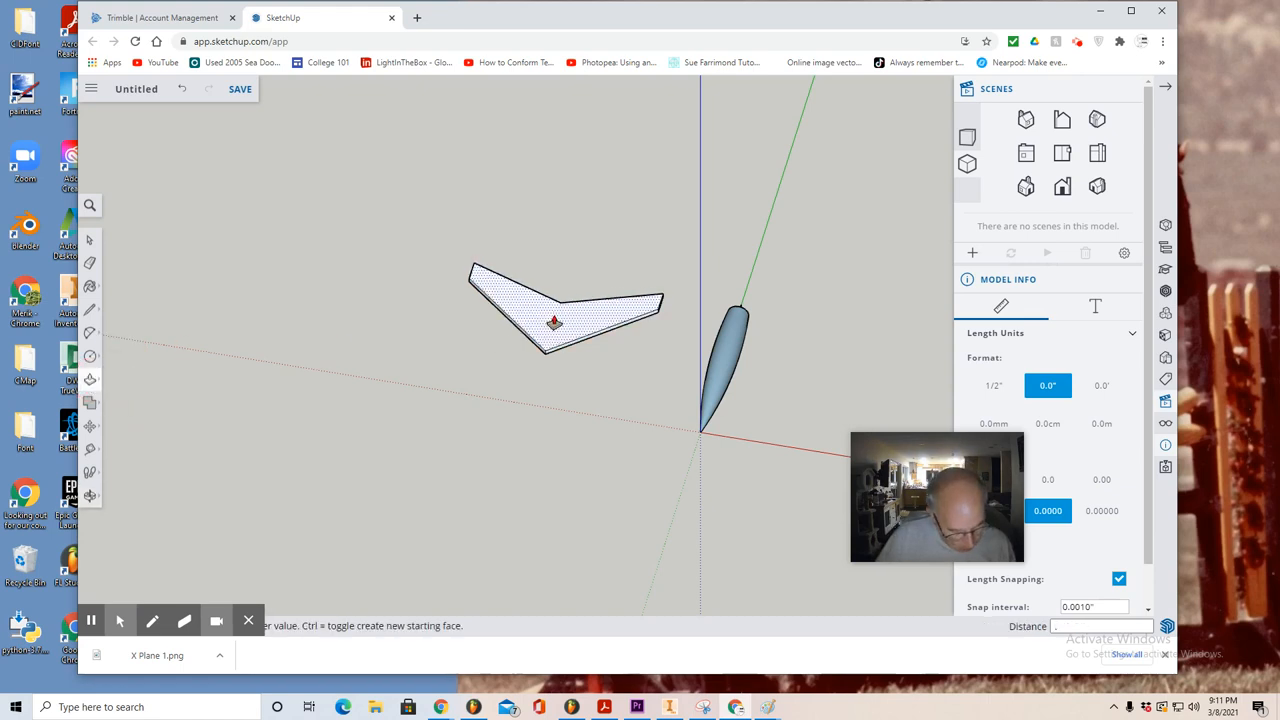
# Step: Push/Pull the V-shaped wing face to a .15 thickness
pyautogui.write('.15')
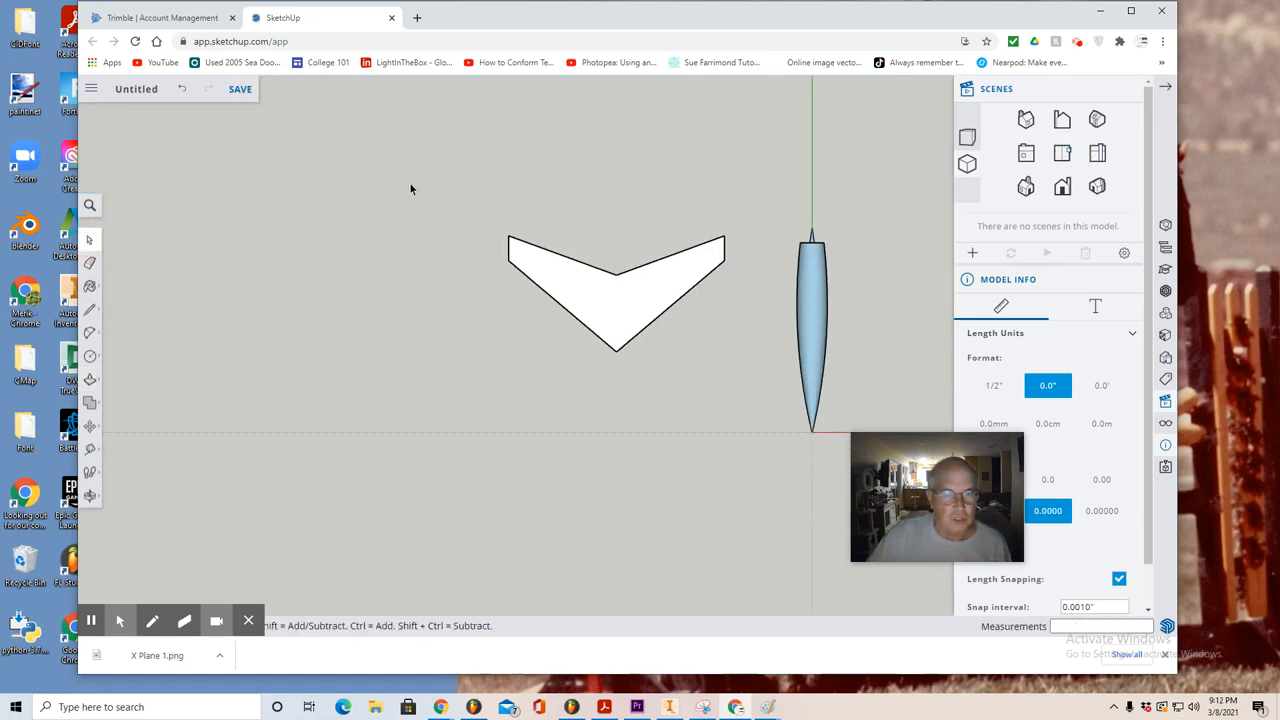
# Step: Move the wing slab into position across the middle of the fuselage
pyautogui.moveTo(410, 190); pyautogui.dragTo(744, 404)
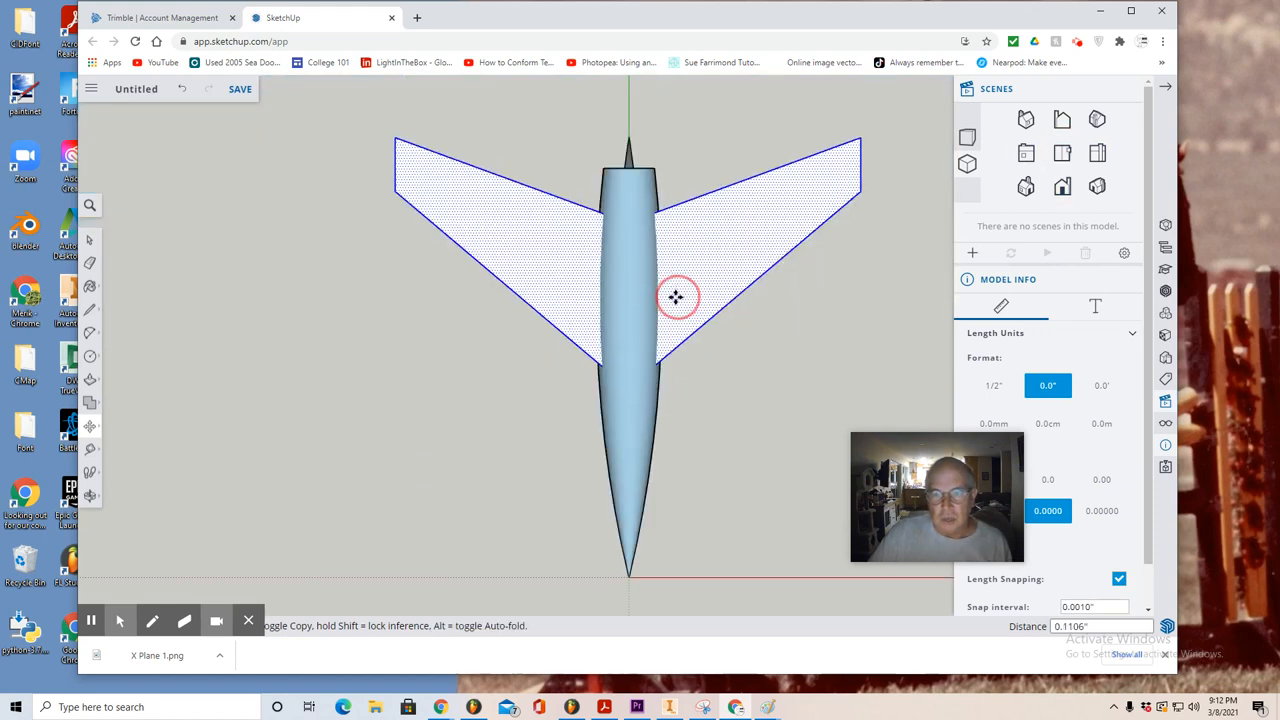
pyautogui.moveTo(676, 296); pyautogui.dragTo(678, 318)
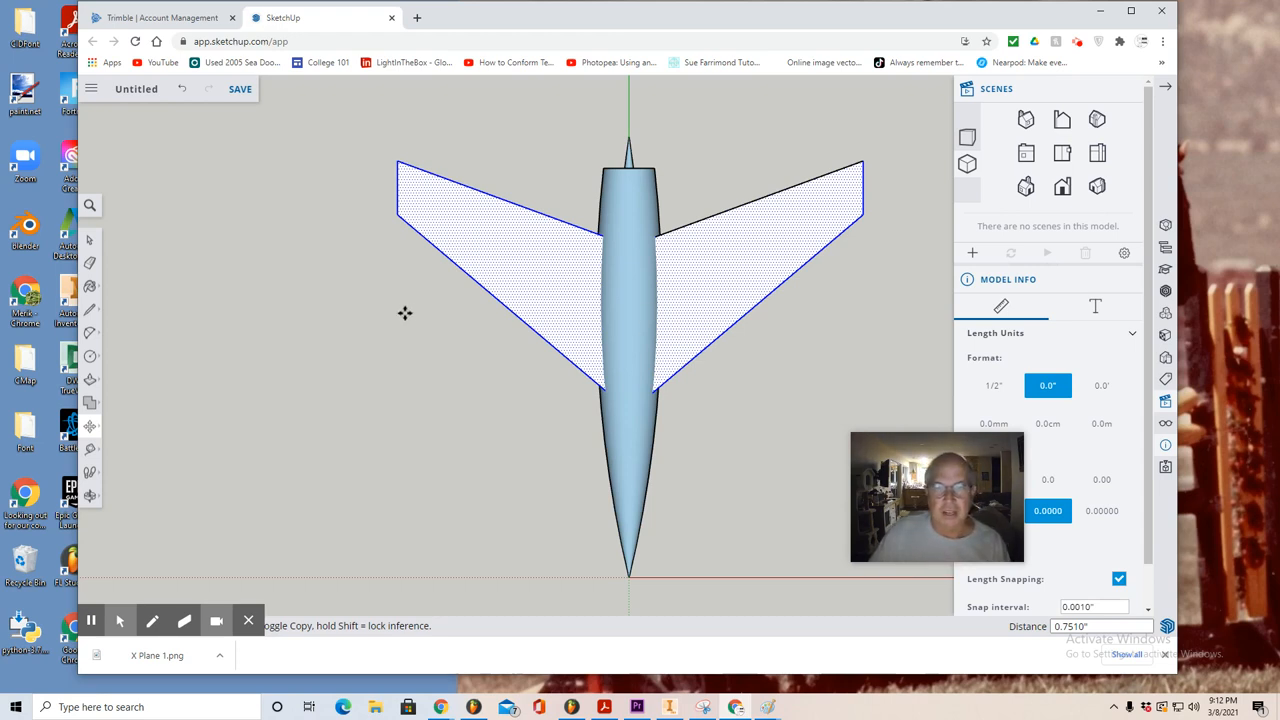
pyautogui.moveTo(408, 316)
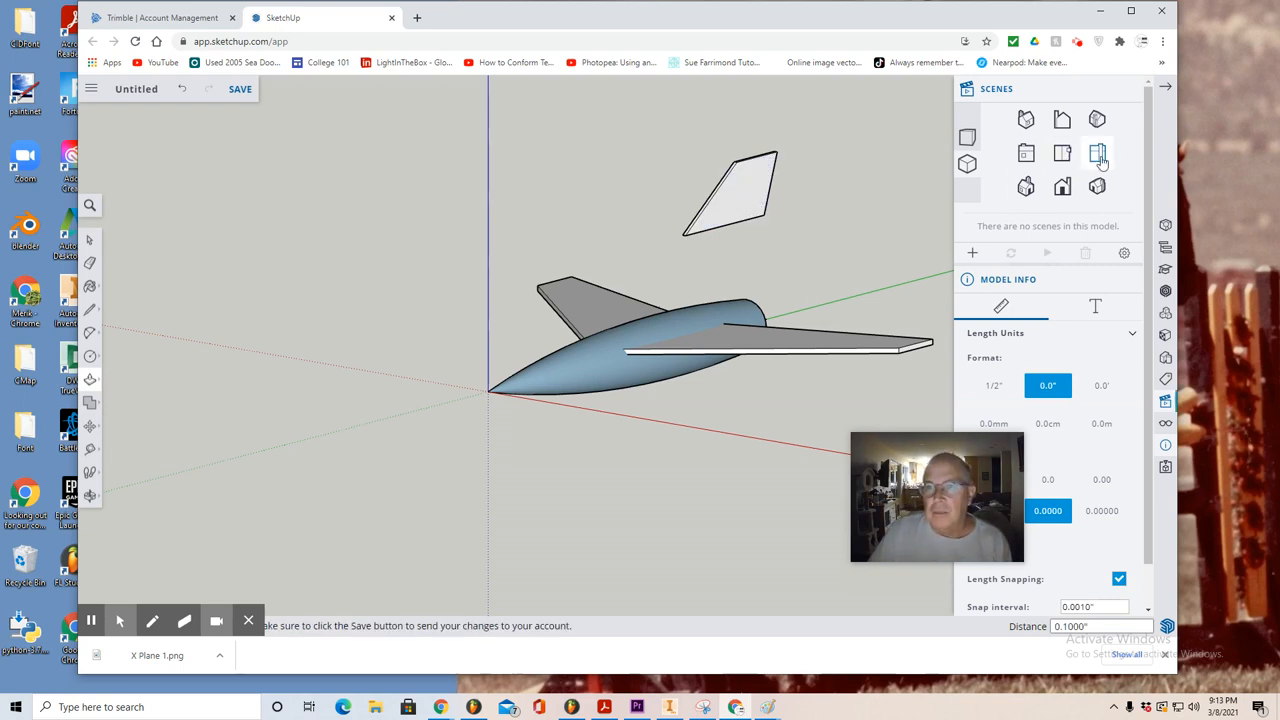
# Step: Draw the tail fin shape and view the plane from directly above
pyautogui.click(1096, 152)
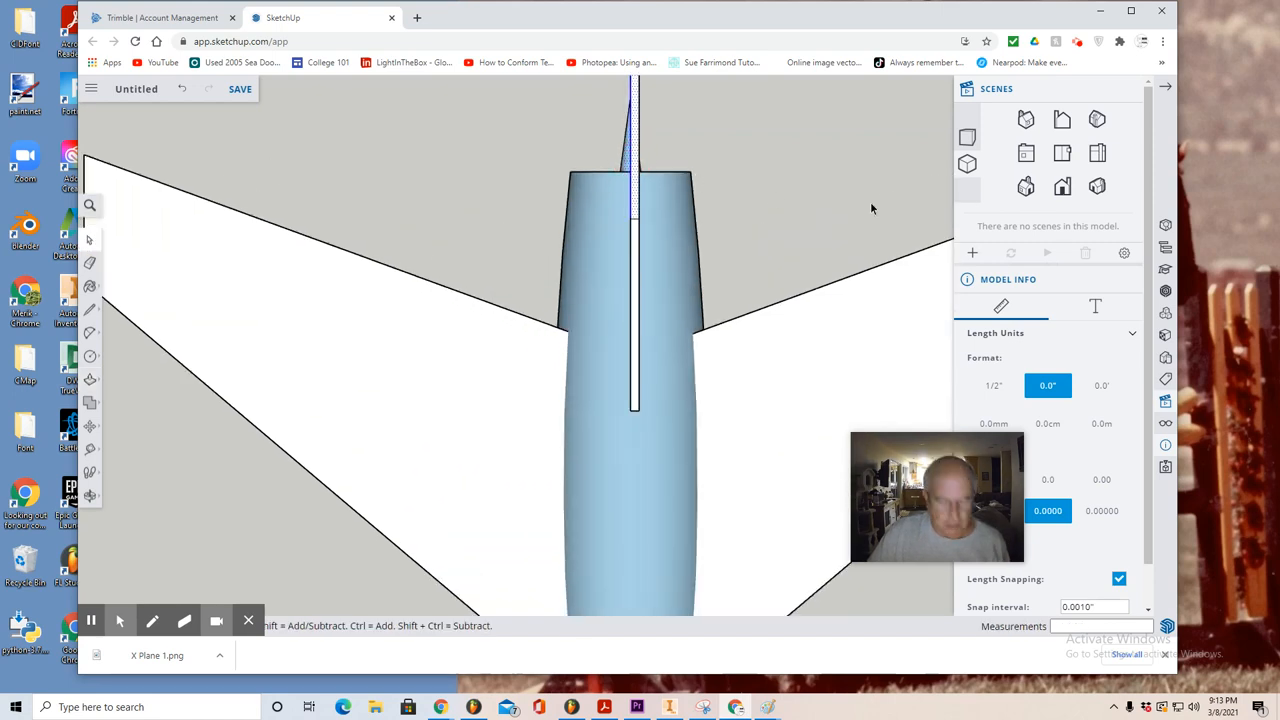
# Step: From the side view, move the tail fin upright onto the rear top of the fuselage
pyautogui.click(1096, 156)
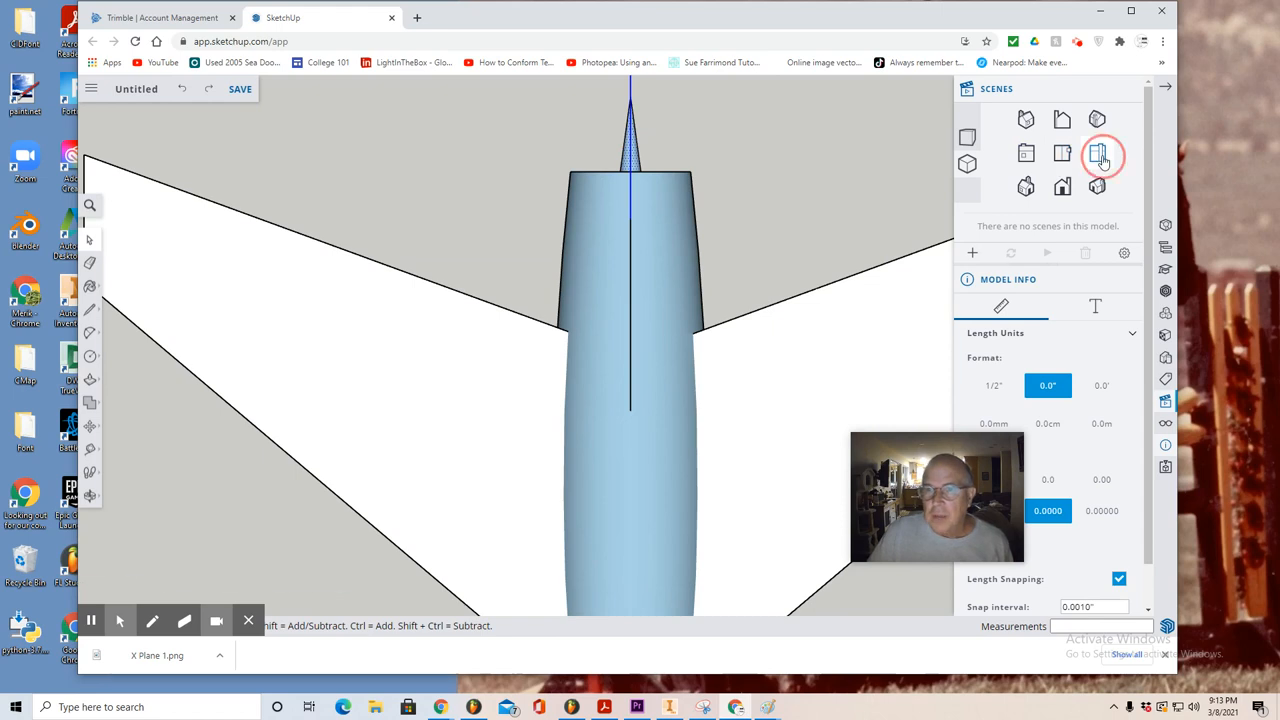
pyautogui.click(1100, 156)
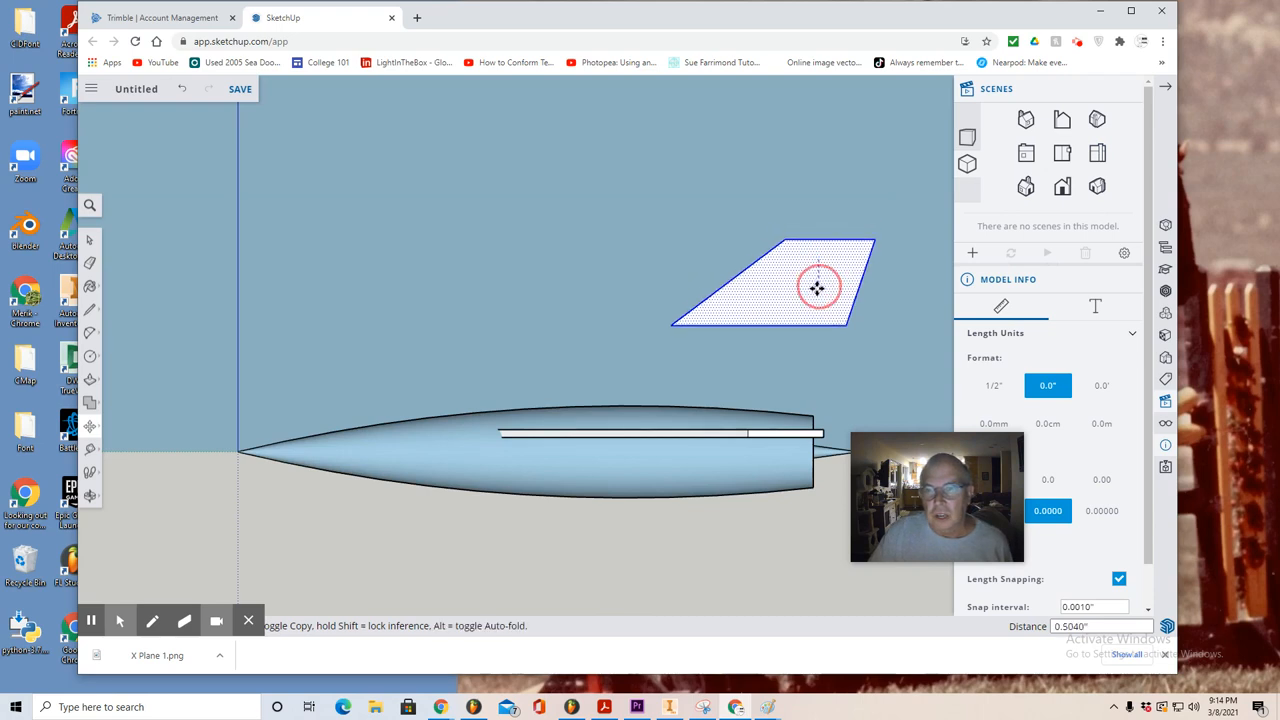
pyautogui.moveTo(816, 288); pyautogui.dragTo(784, 380)
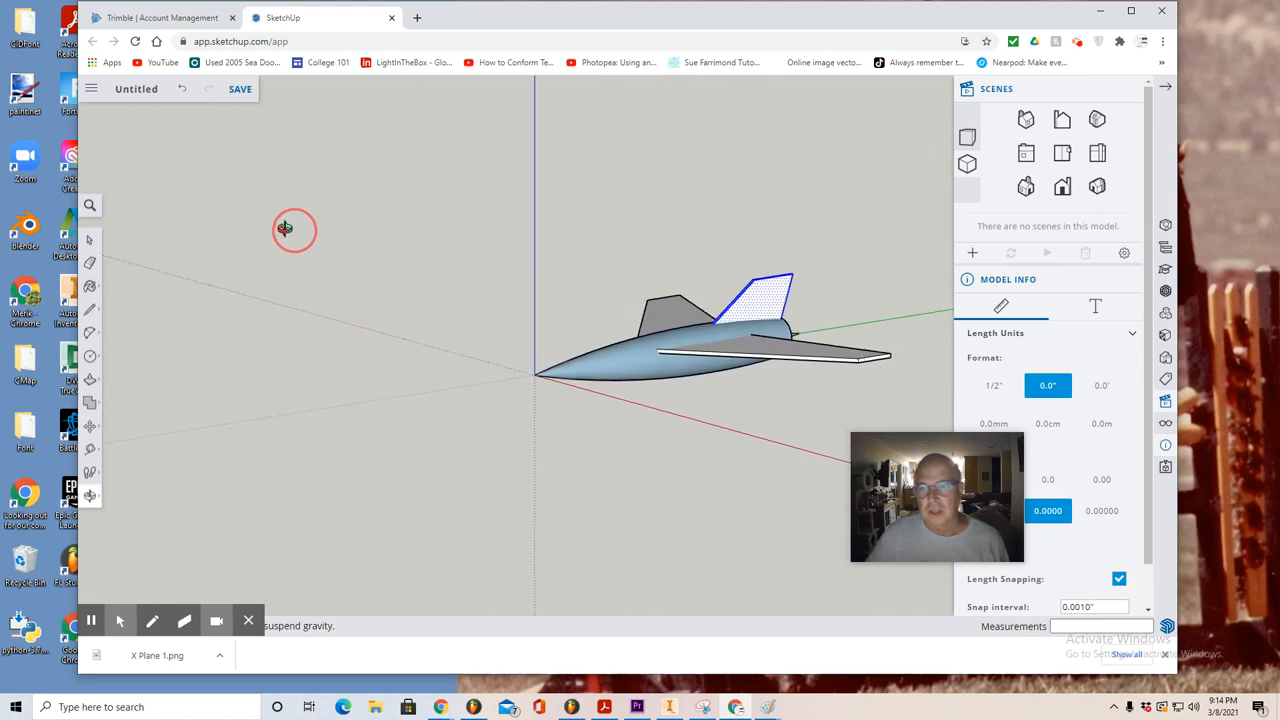
pyautogui.click(1062, 152)
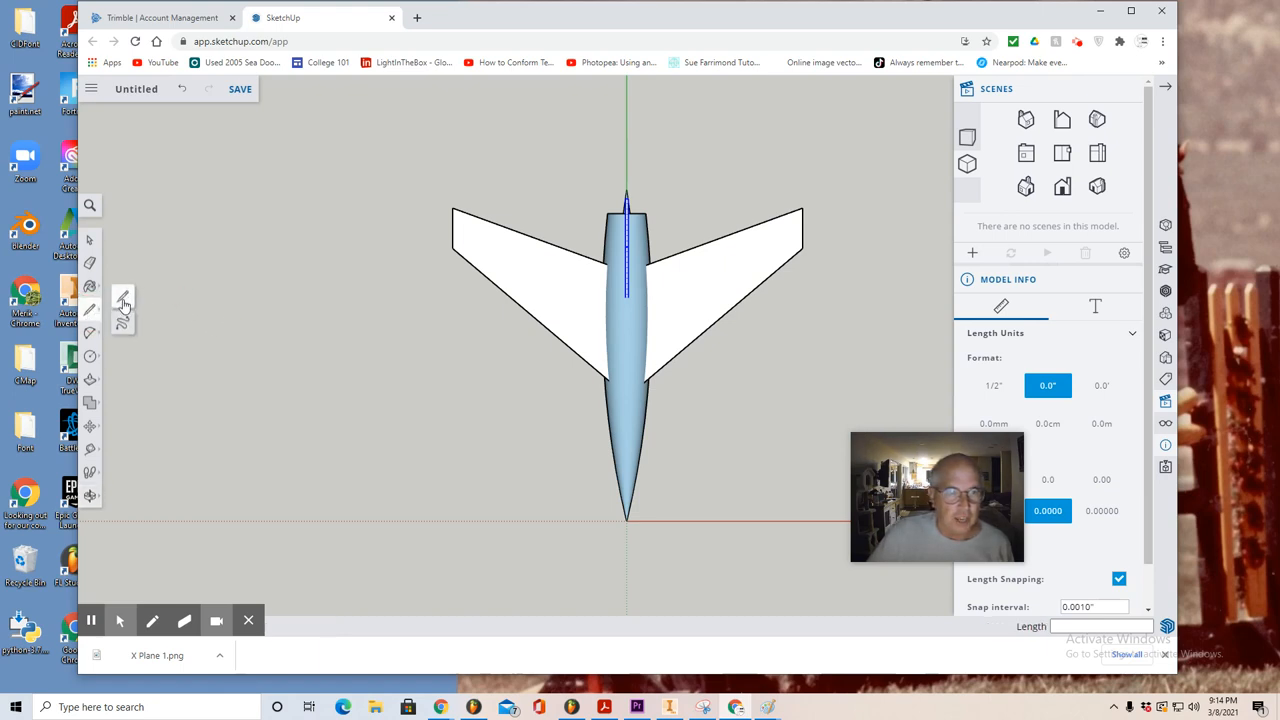
pyautogui.moveTo(130, 464)
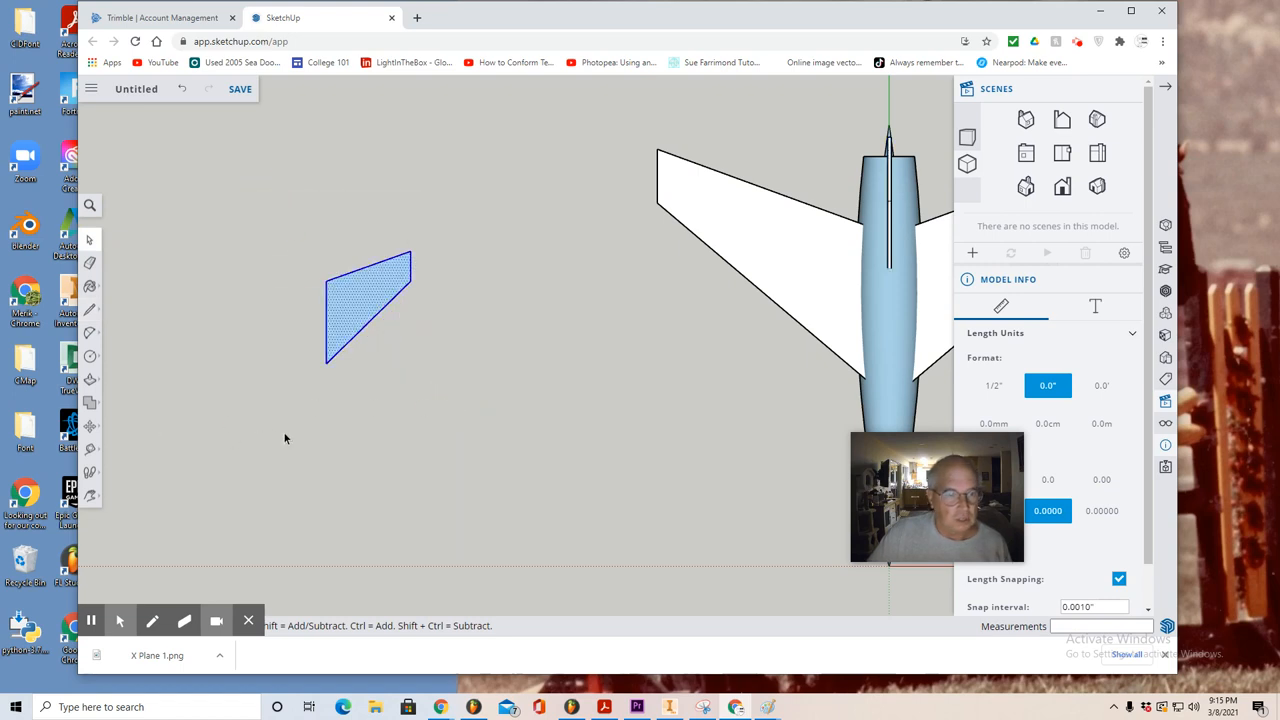
# Step: Finish the tapered half face of the small V-shaped stabilizer beside the jet
pyautogui.click(292, 436)
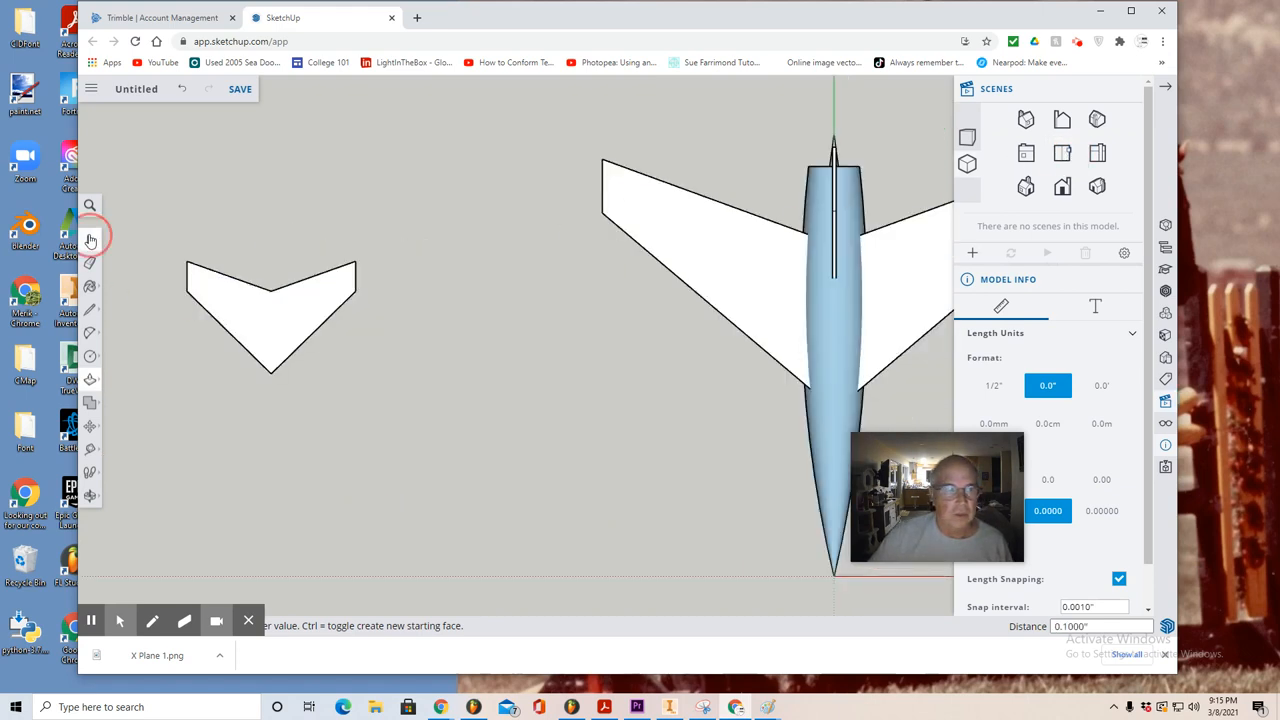
# Step: Move the V-shaped stabilizer onto the top of the tail fin and check it from an angle
pyautogui.click(270, 310)
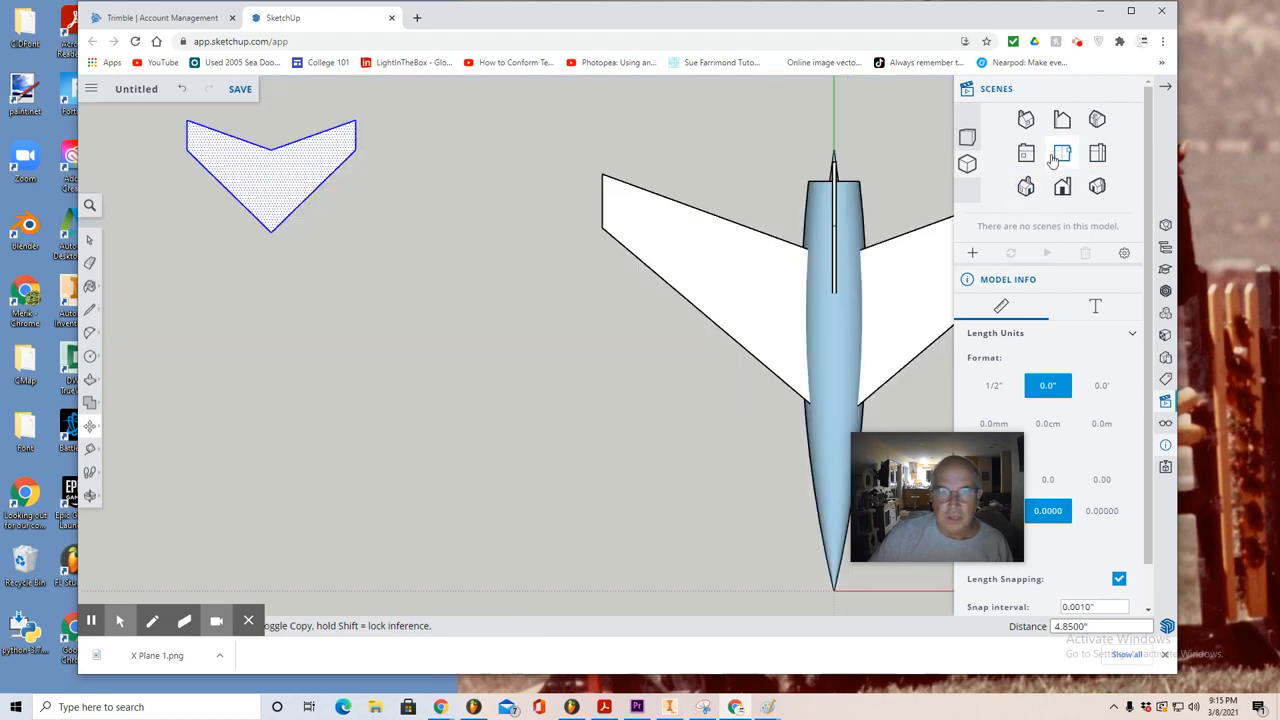
pyautogui.moveTo(270, 176); pyautogui.dragTo(740, 176)
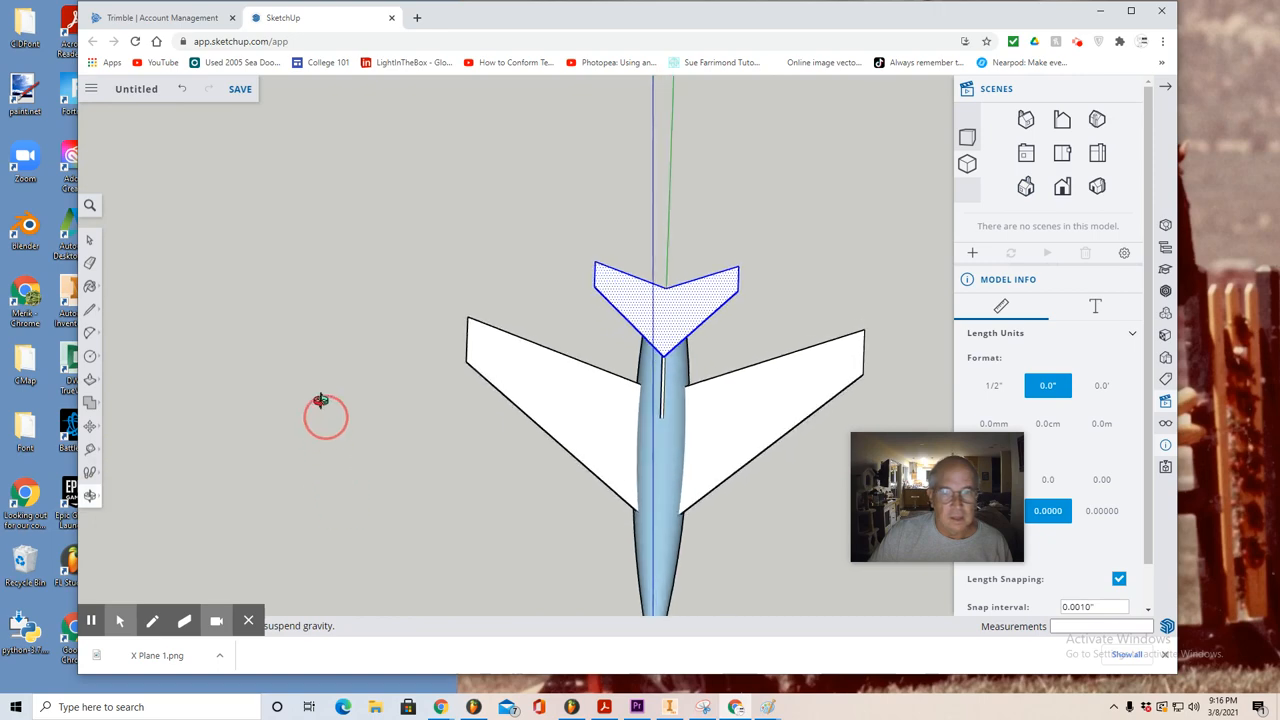
pyautogui.moveTo(322, 400); pyautogui.dragTo(288, 196)
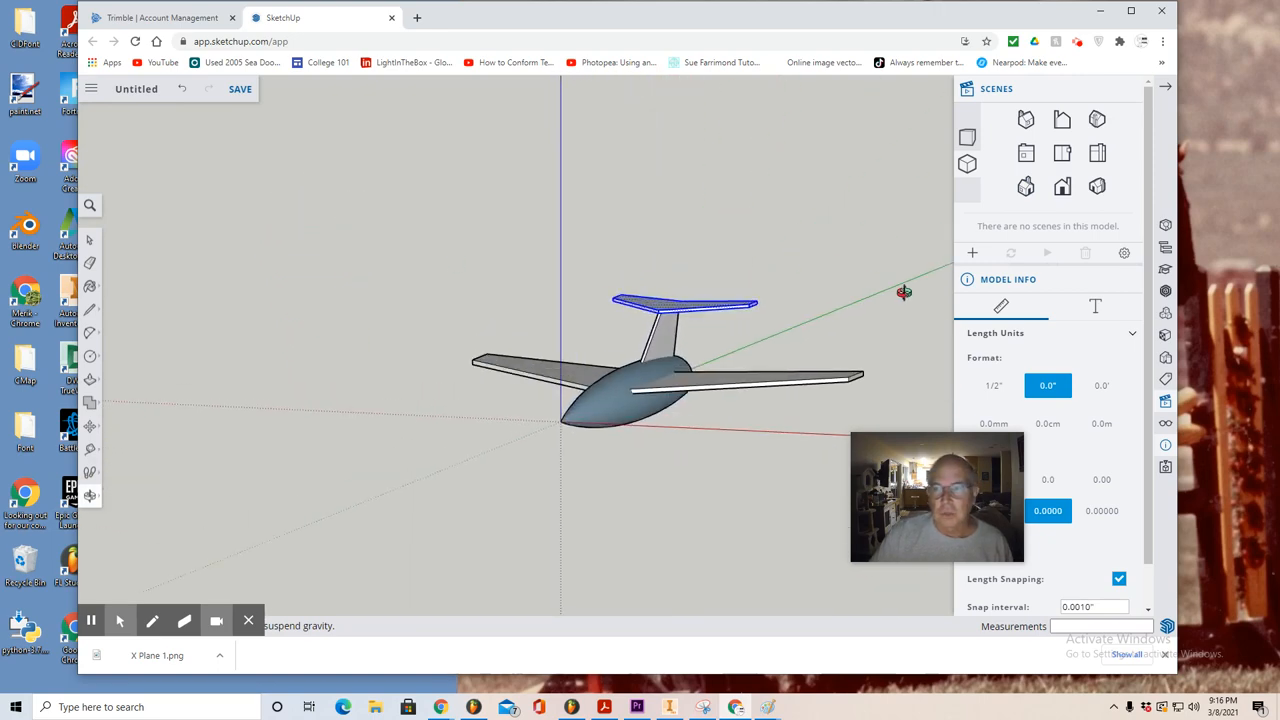
pyautogui.moveTo(940, 260)
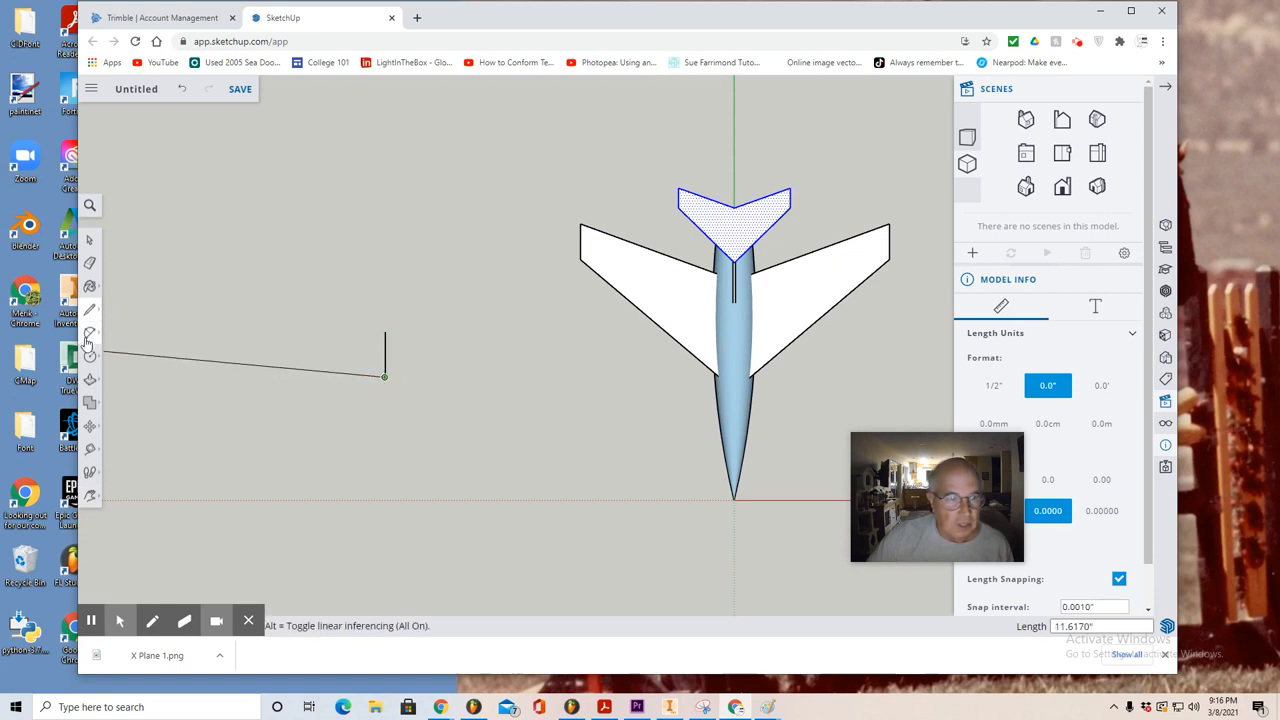
# Step: Draw the cockpit profile line with arc, then a circle on the fuselage side
pyautogui.click(90, 356)
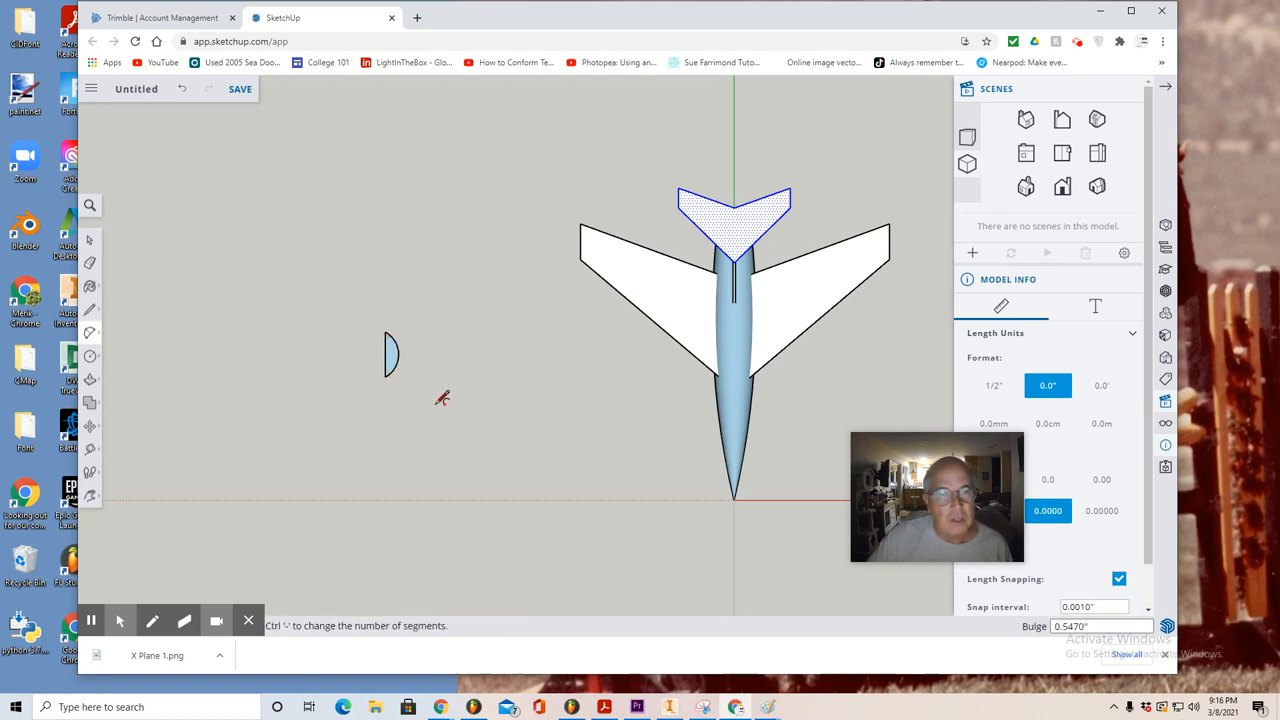
pyautogui.moveTo(1076, 210)
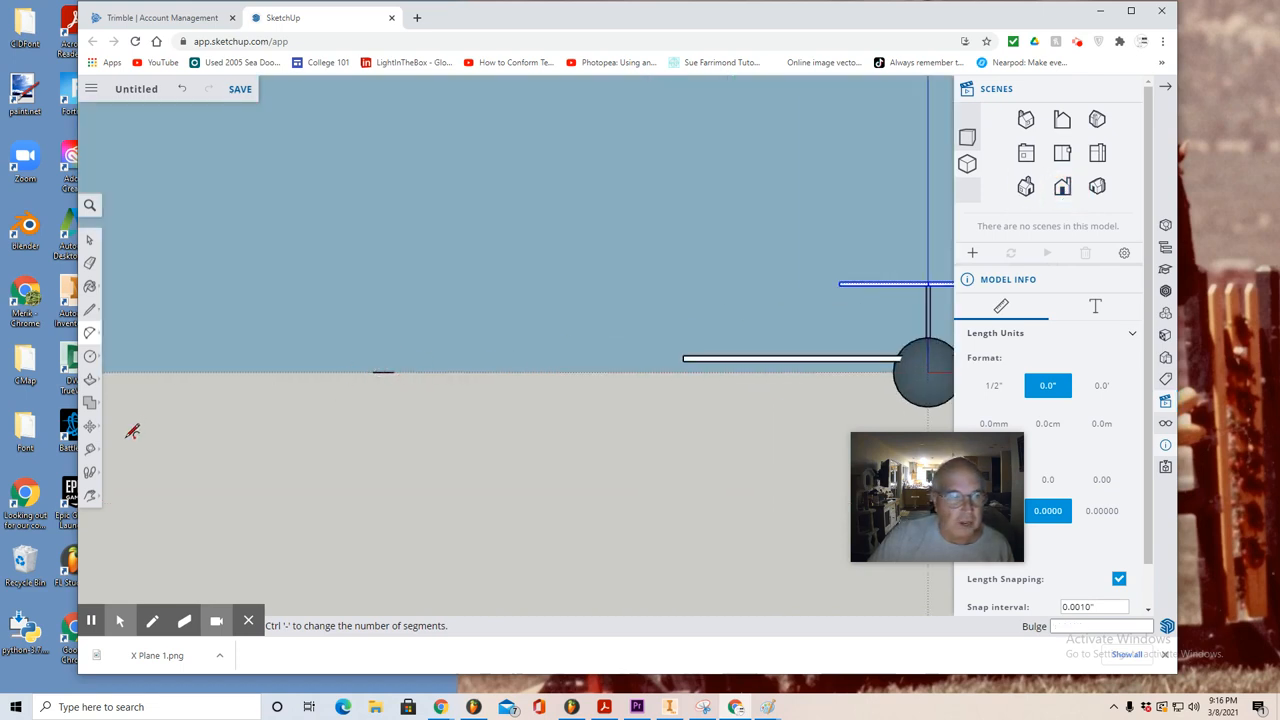
pyautogui.click(90, 356)
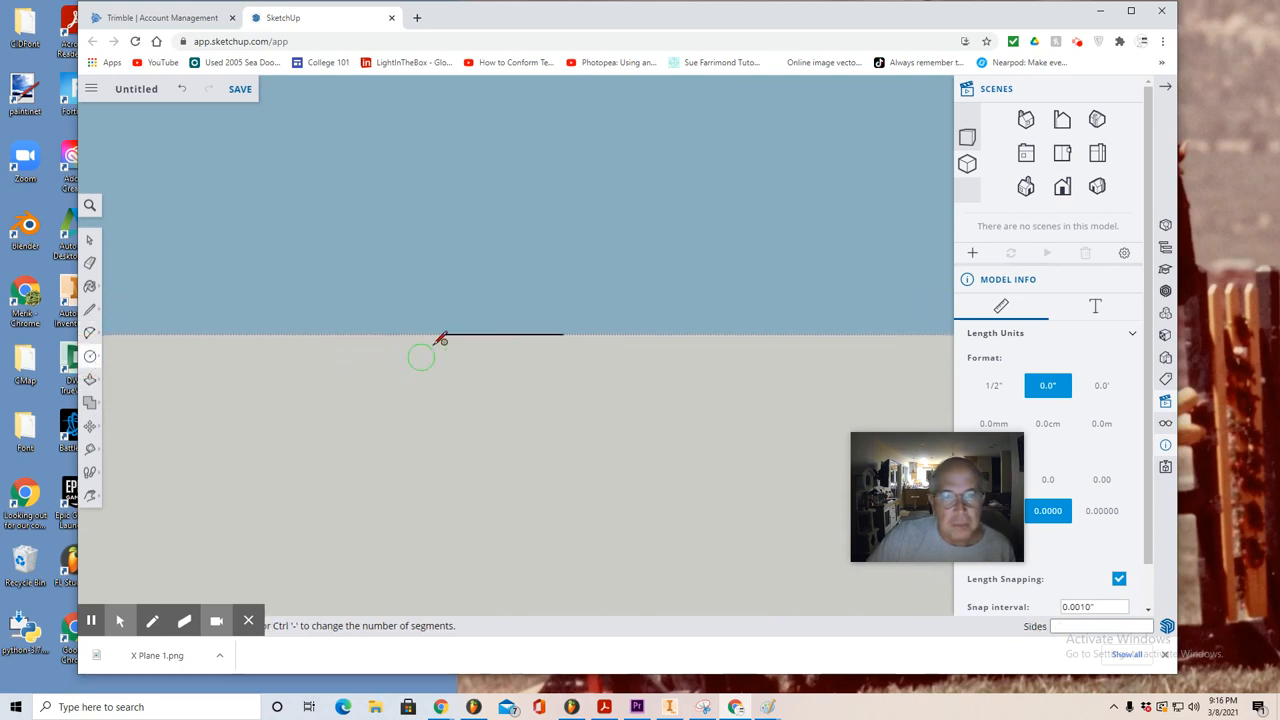
pyautogui.moveTo(444, 336); pyautogui.dragTo(564, 324)
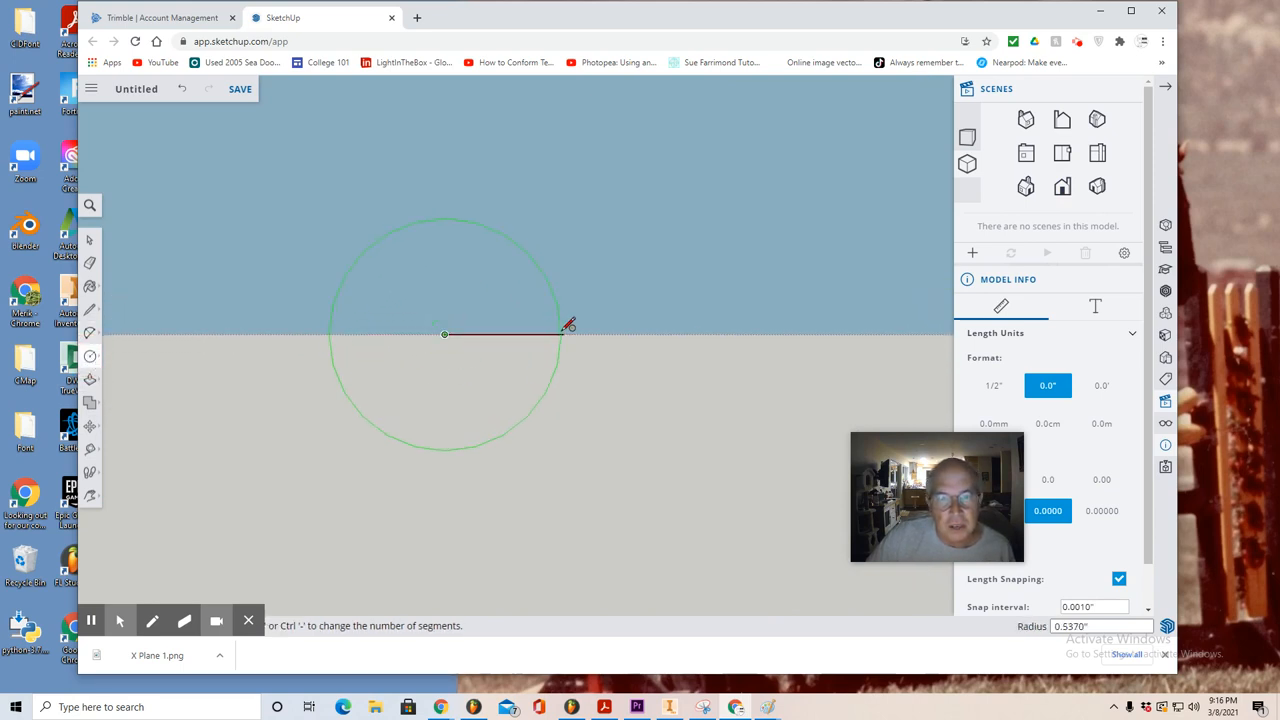
pyautogui.click(562, 324)
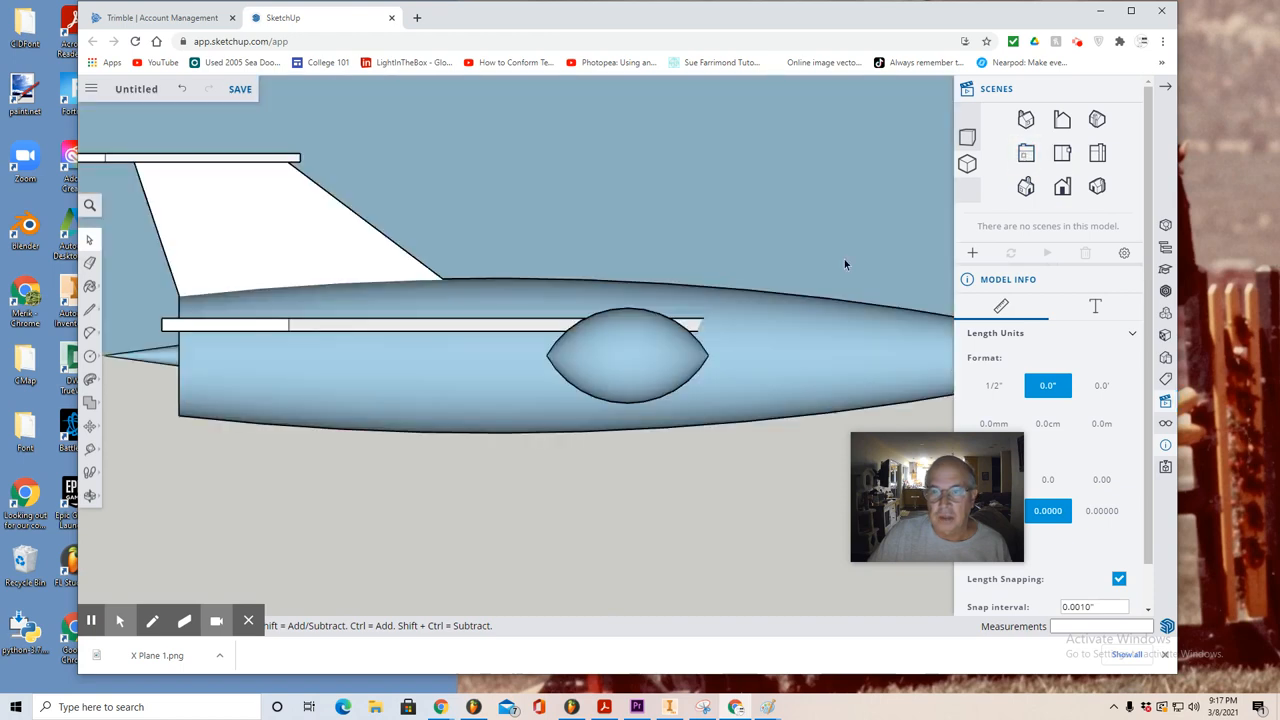
# Step: Shape the rounded cockpit canopy on the fuselage top near the nose and view it at an angle
pyautogui.click(1062, 152)
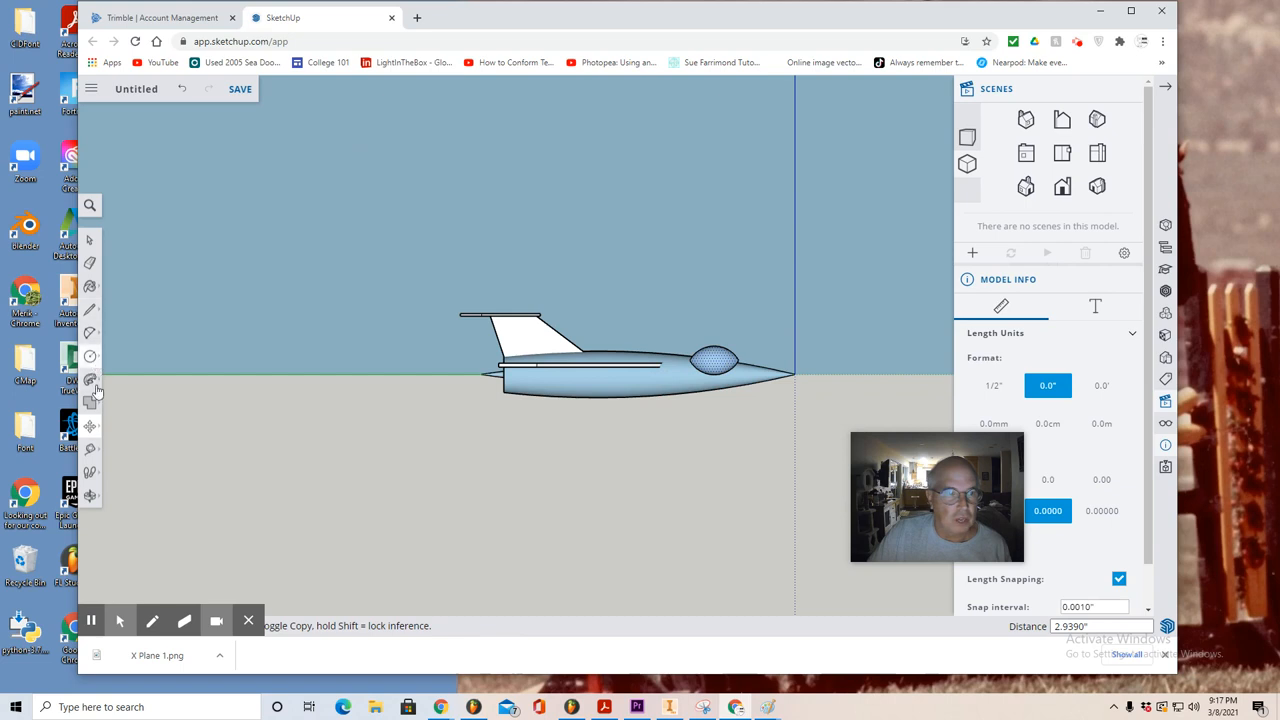
pyautogui.click(90, 378)
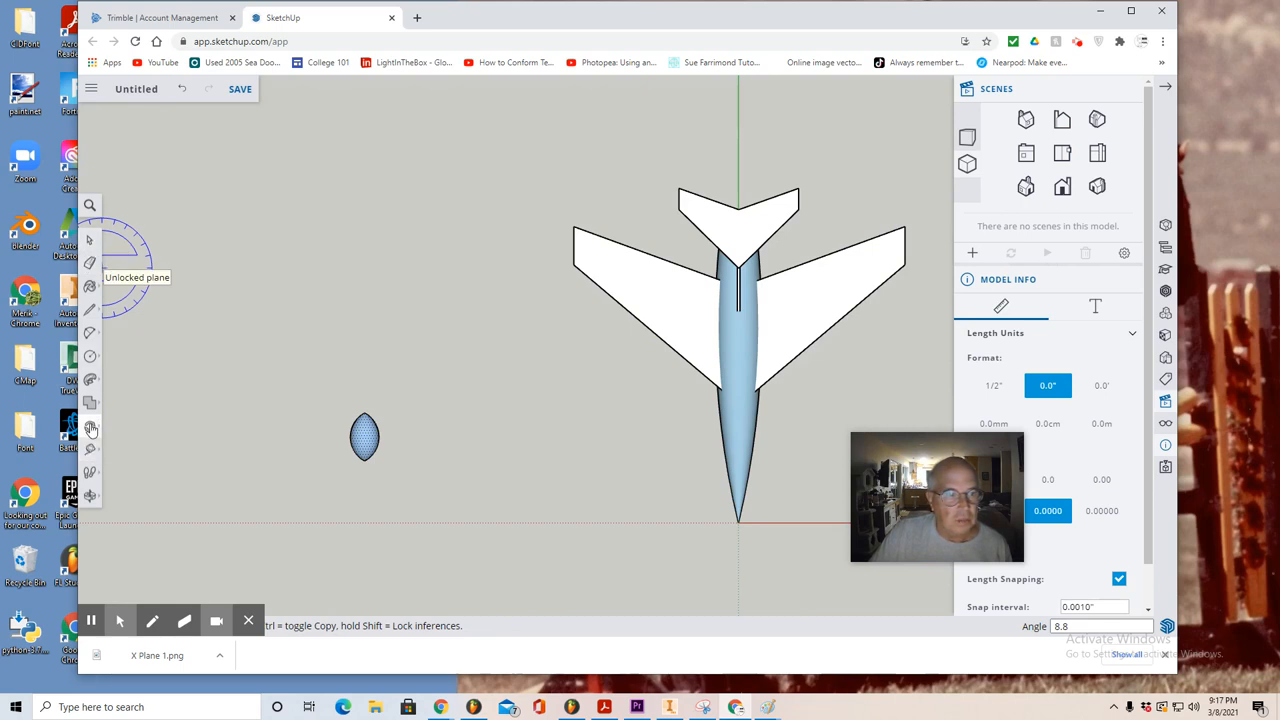
pyautogui.moveTo(364, 436); pyautogui.dragTo(616, 448)
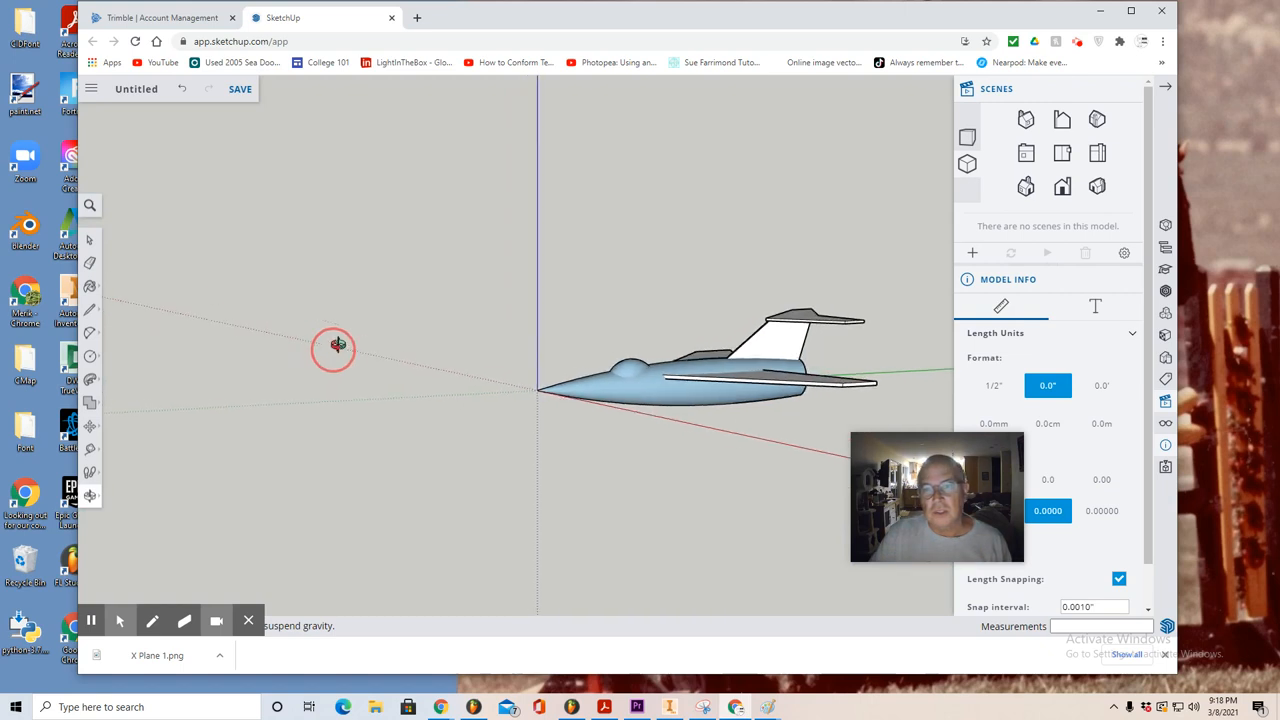
pyautogui.moveTo(336, 348); pyautogui.dragTo(188, 440)
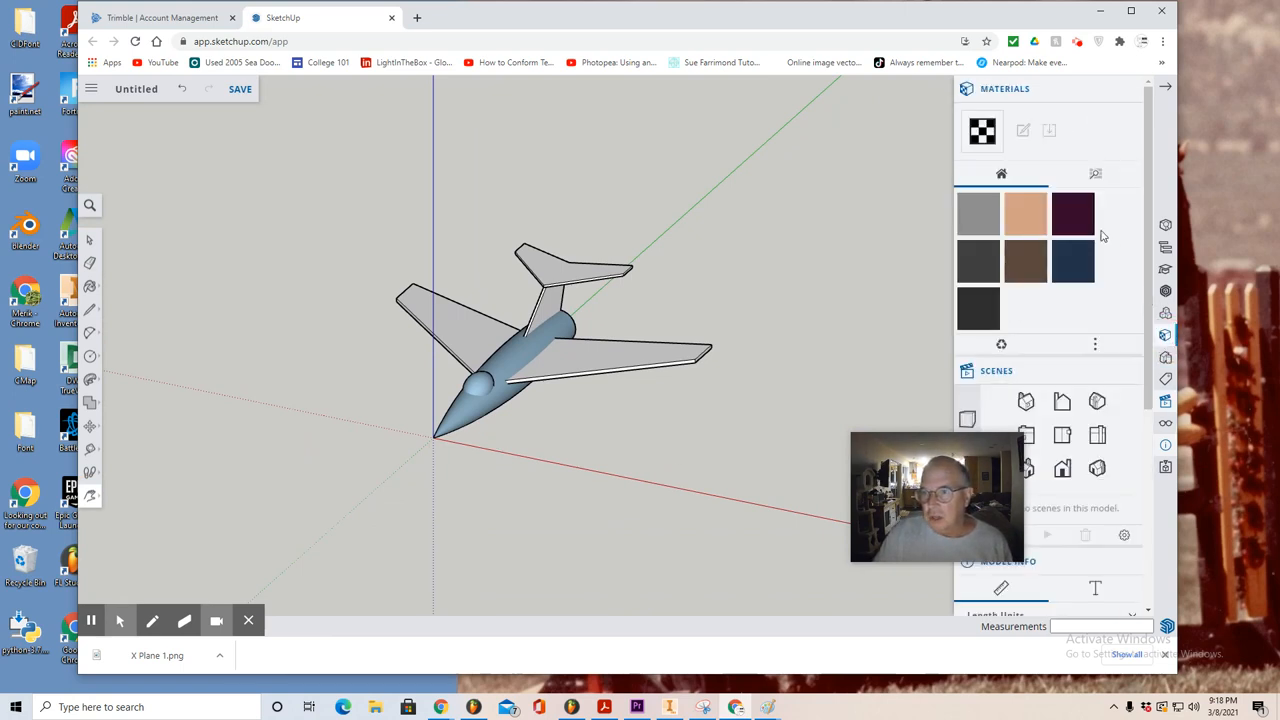
# Step: Paint the jet body, wings and tail with the Aluminum metal material
pyautogui.click(1096, 172)
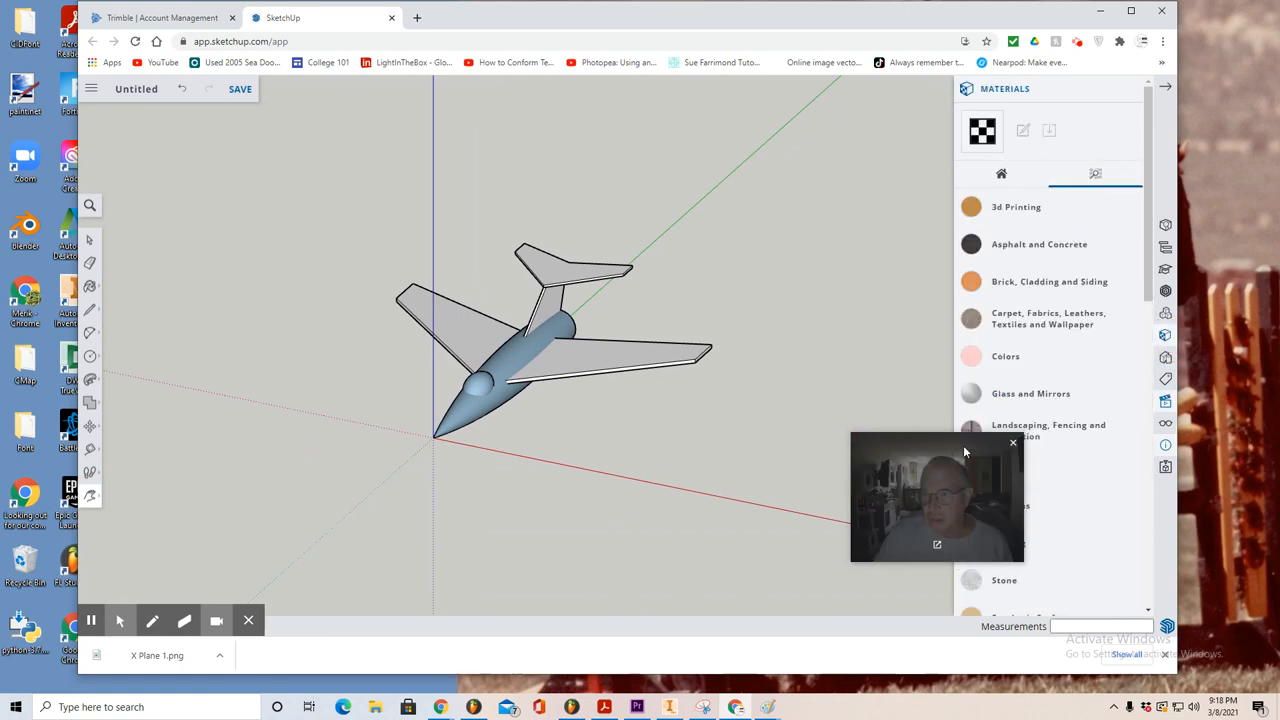
pyautogui.moveTo(936, 496); pyautogui.dragTo(836, 184)
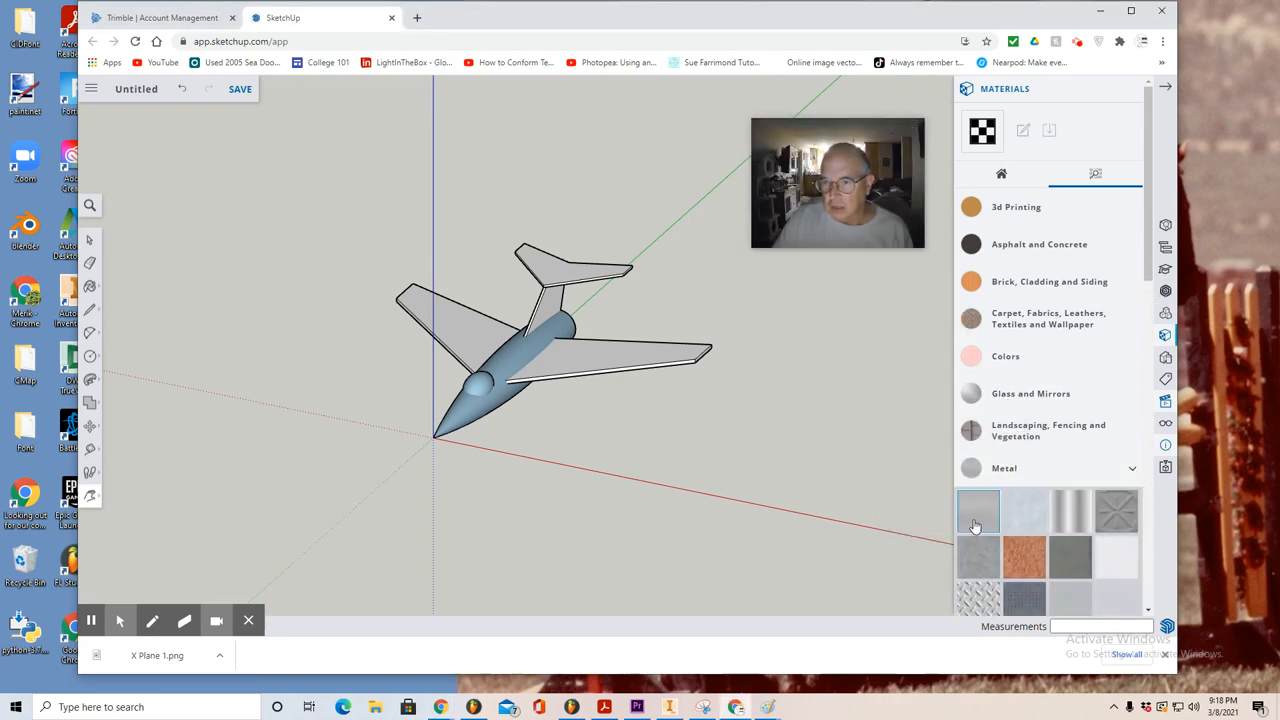
pyautogui.click(978, 512)
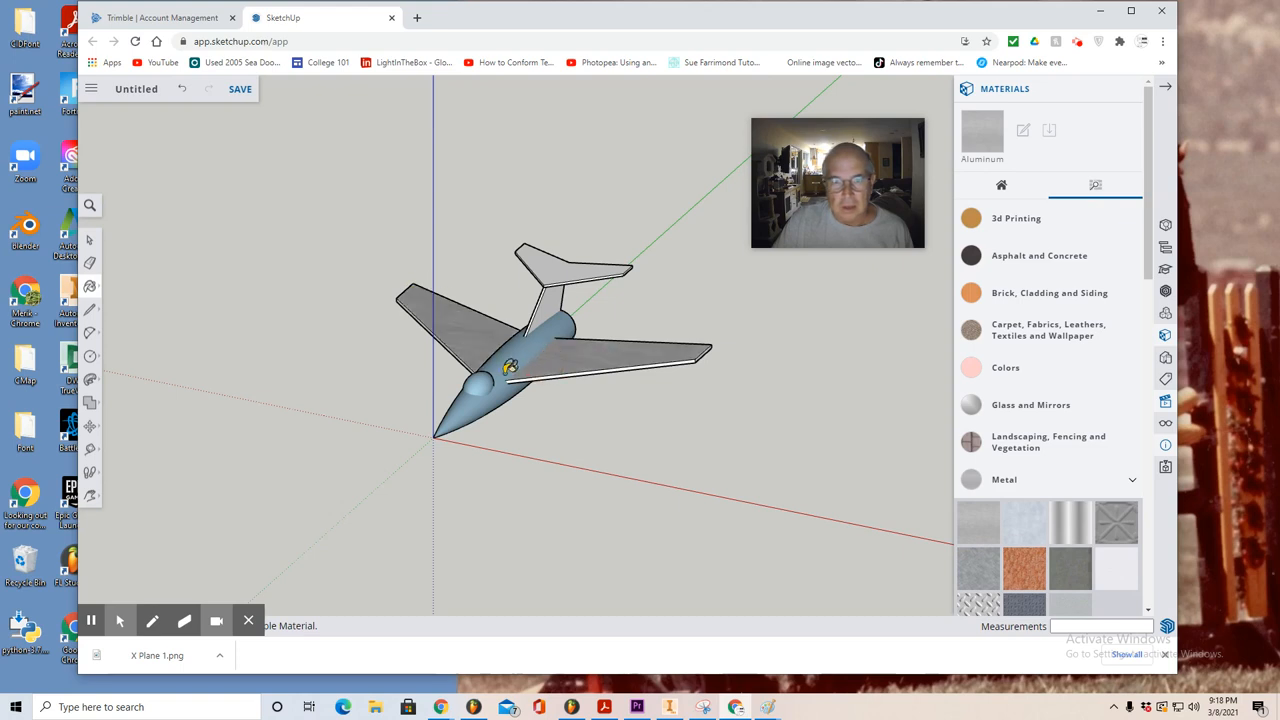
pyautogui.click(510, 368)
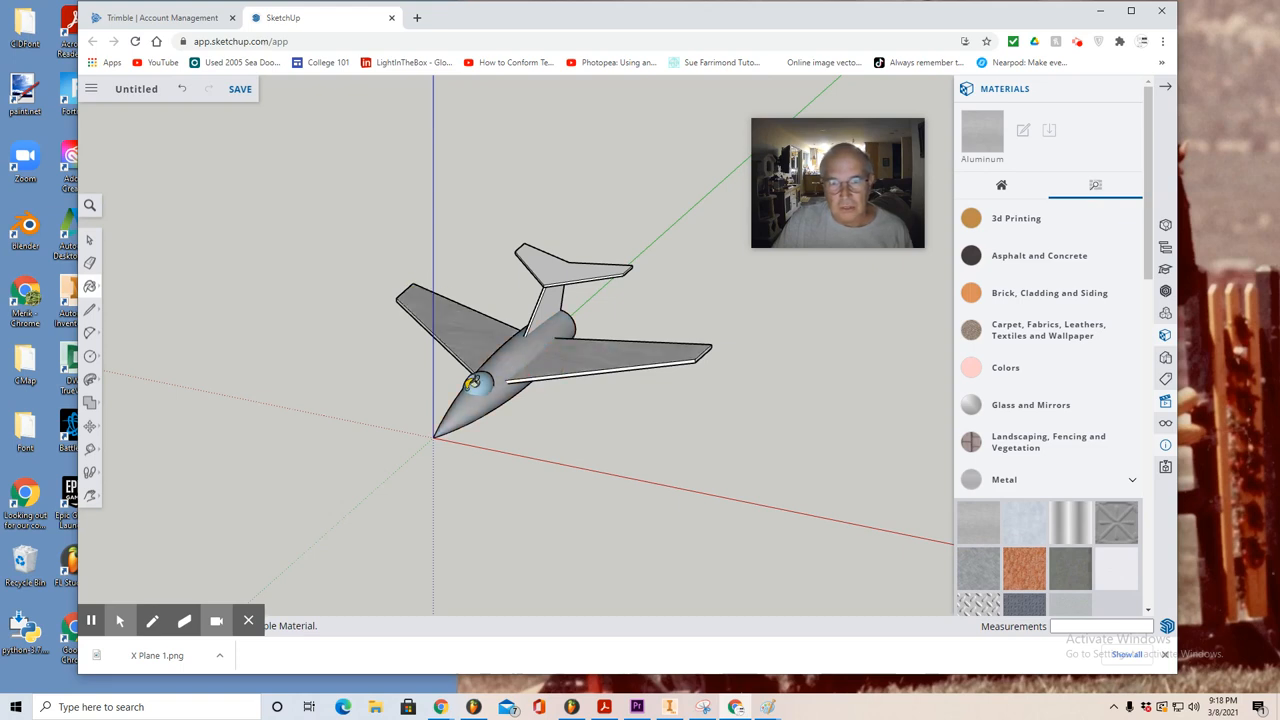
# Step: Browse to the Water materials for the cockpit's blue texture
pyautogui.scroll(-3)
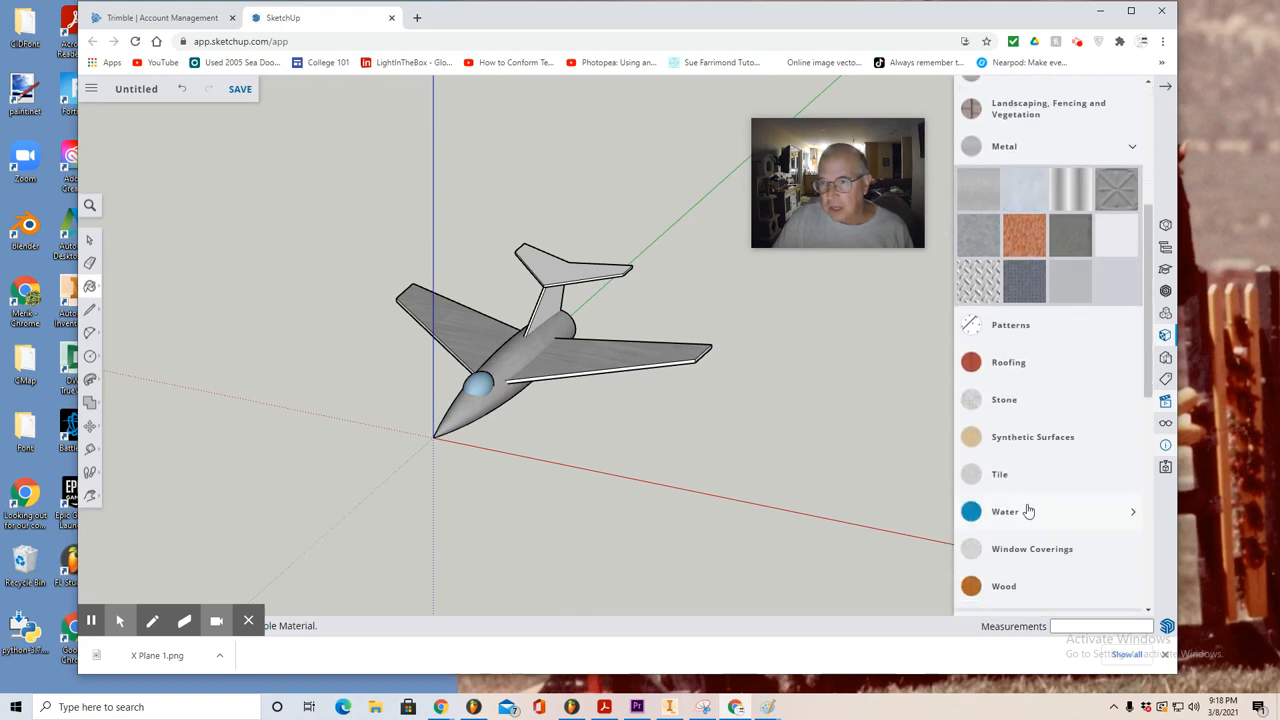
pyautogui.click(1004, 512)
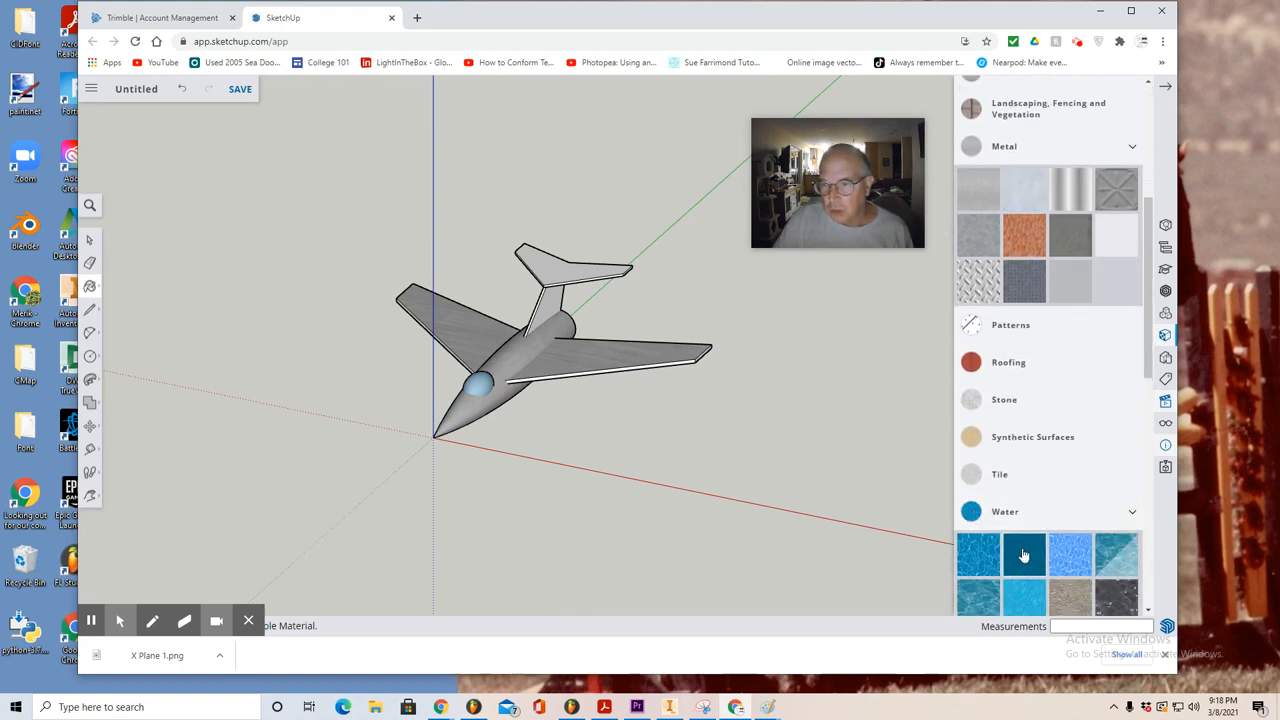
pyautogui.scroll(-3)
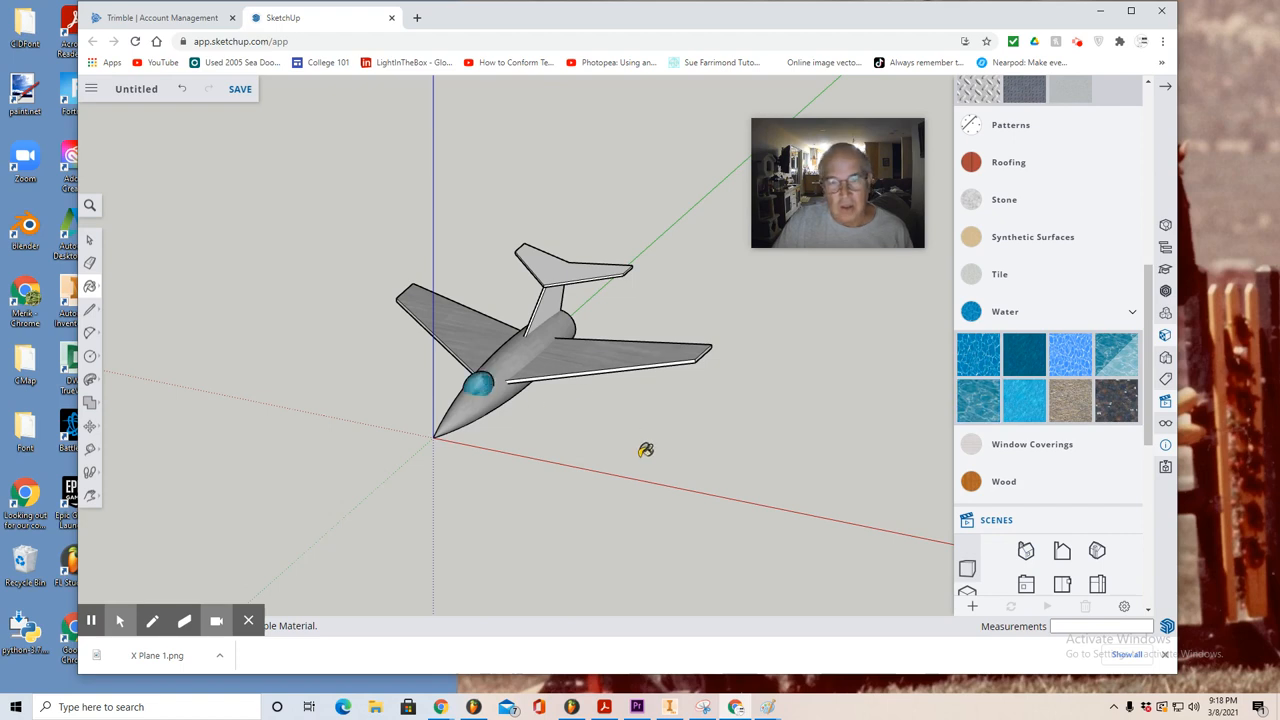
pyautogui.moveTo(972, 428)
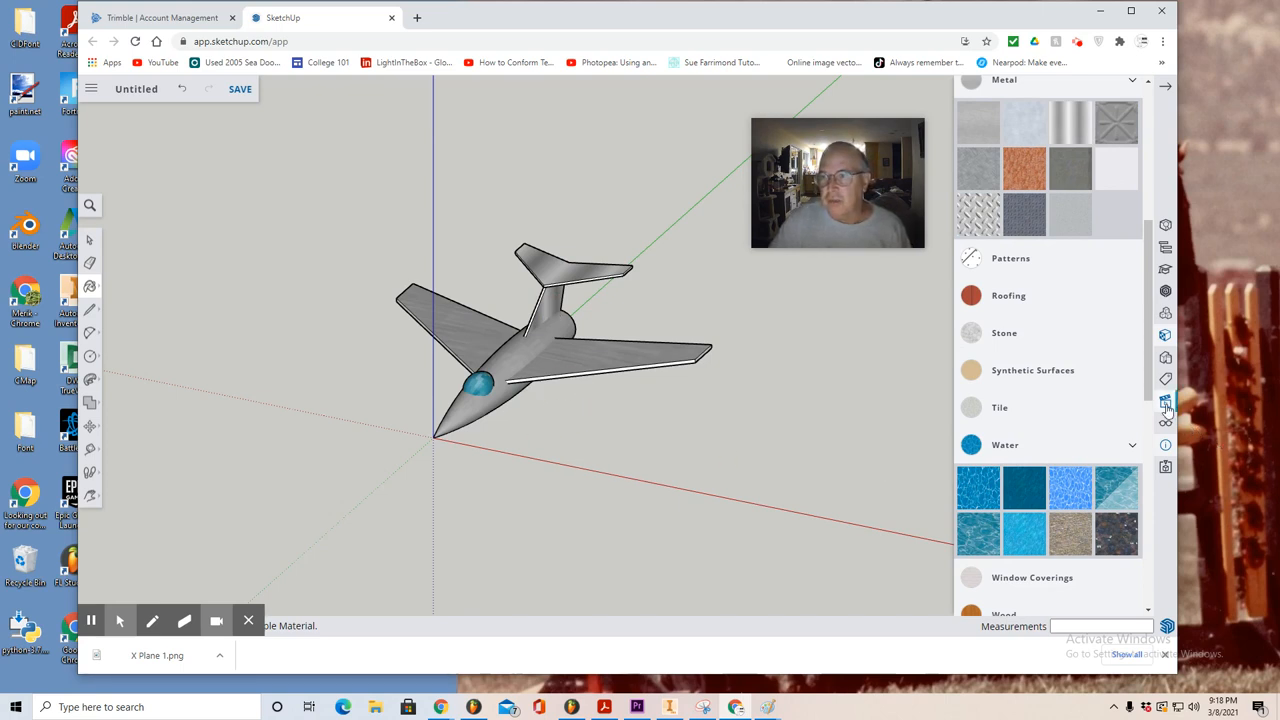
# Step: Hide the model axes in the Display settings, leaving the jet alone against sky and ground
pyautogui.click(1164, 402)
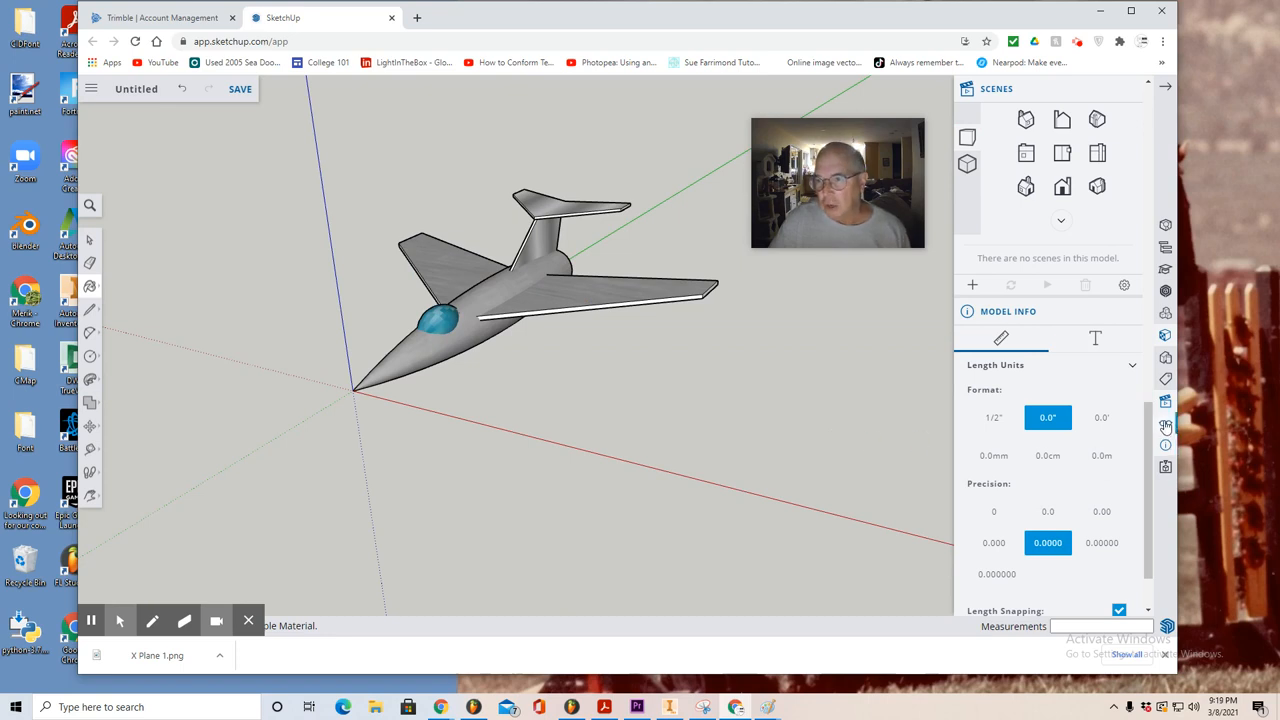
pyautogui.click(1164, 428)
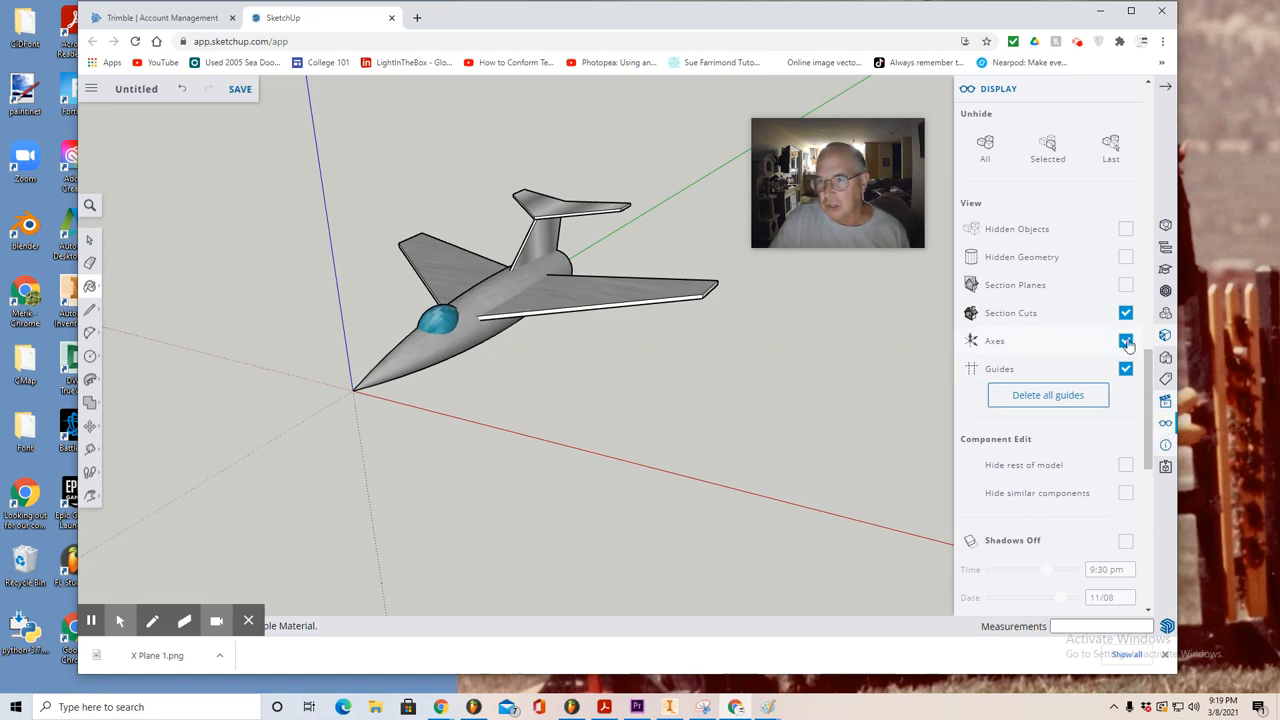
pyautogui.click(1124, 340)
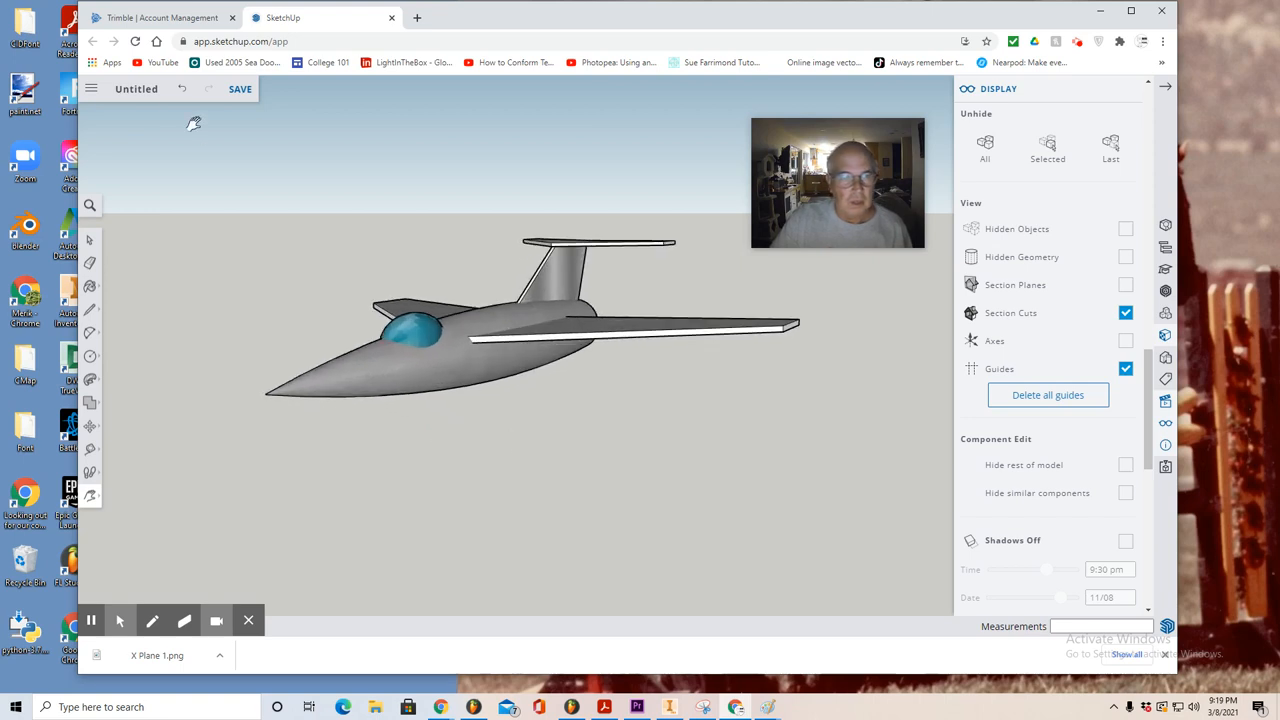
# Step: Save the model as 'X Plane 2' in the SketchUp project folder
pyautogui.click(240, 88)
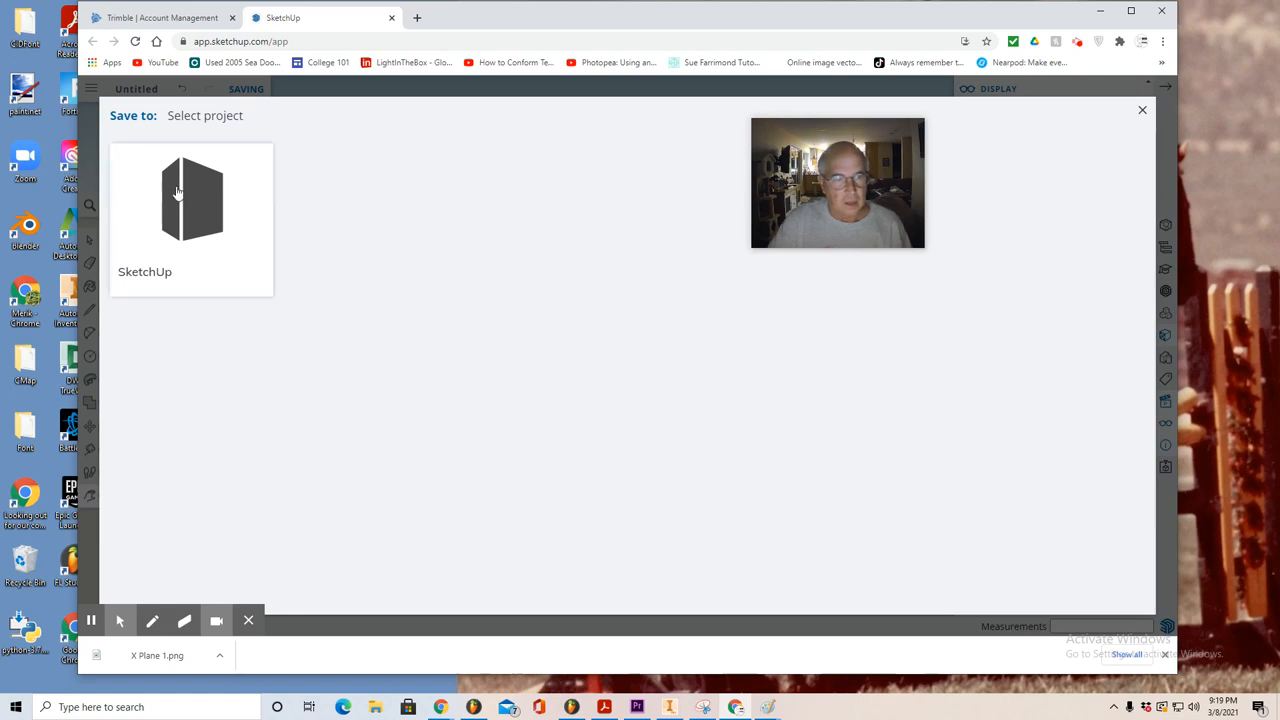
pyautogui.click(192, 200)
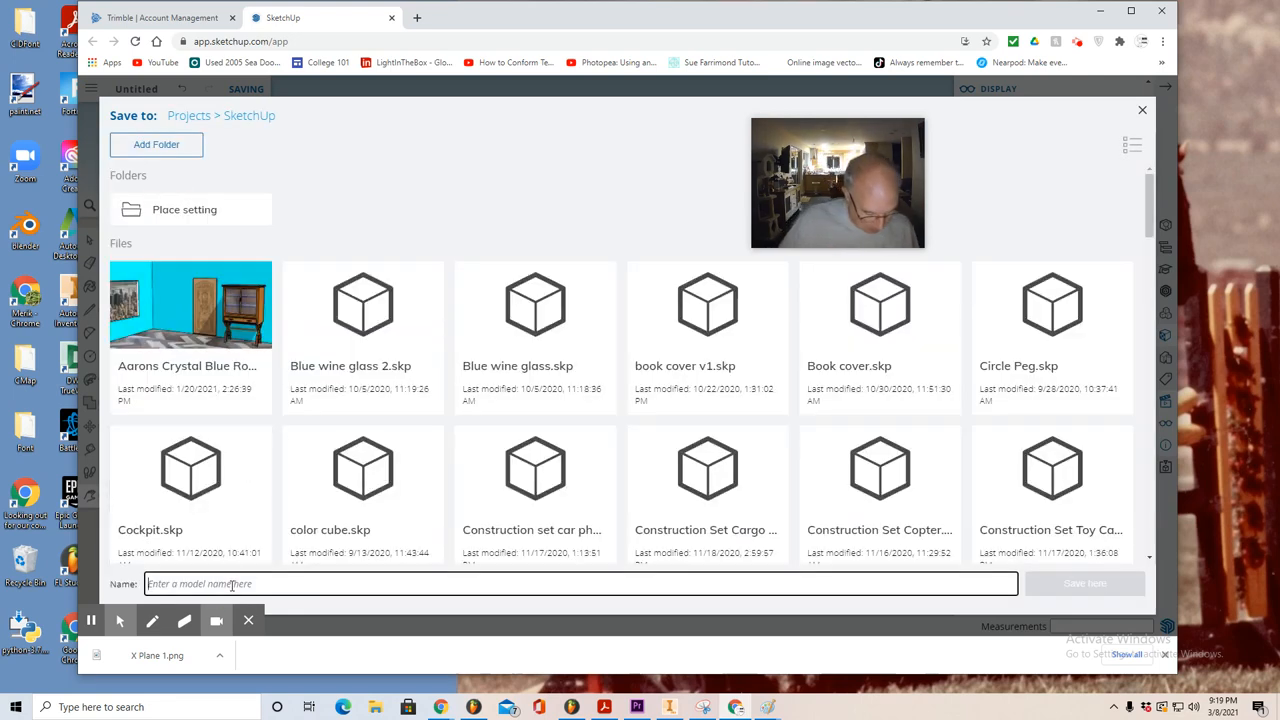
pyautogui.write('X Plane 2')
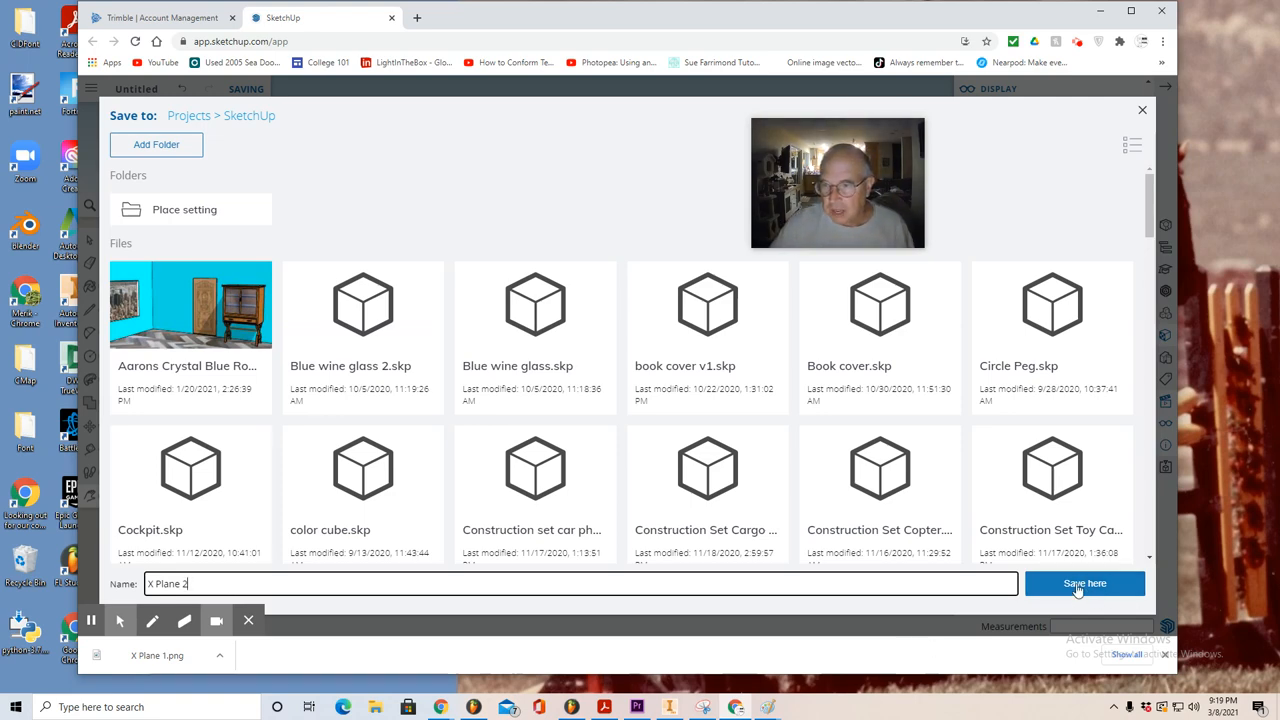
pyautogui.click(1084, 584)
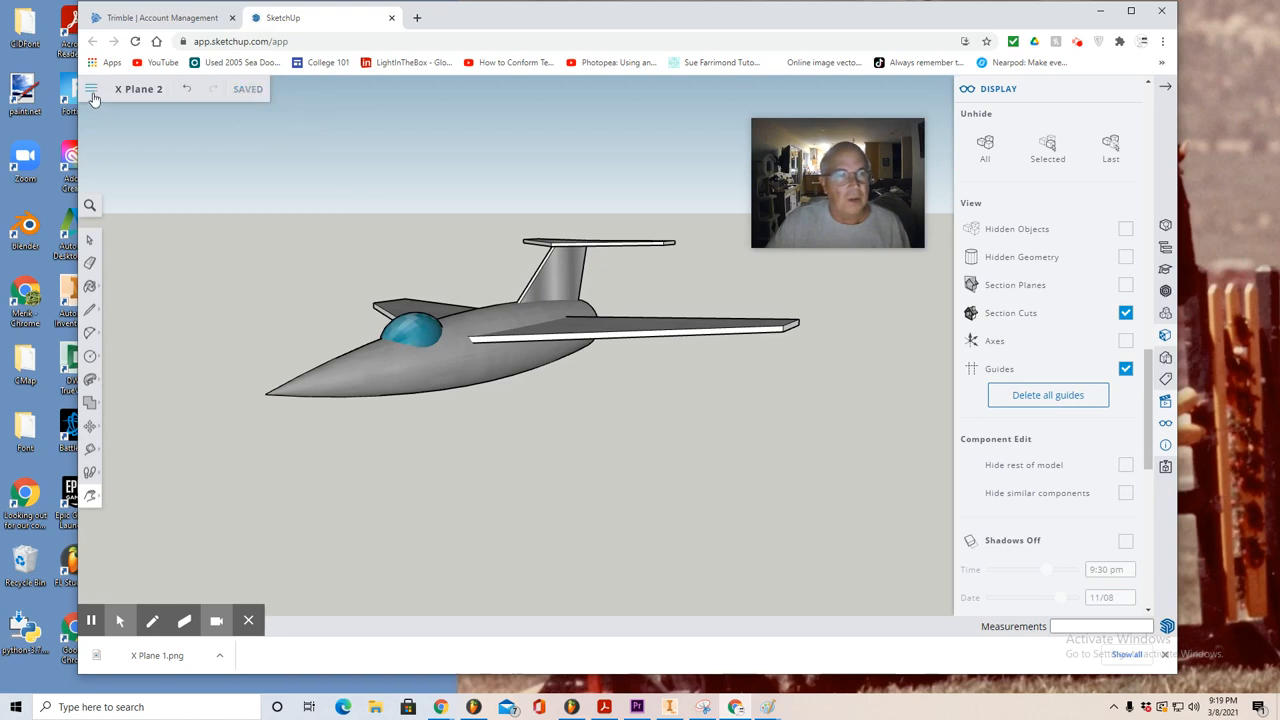
# Step: Export the jet view as the PNG image 'X Plane 2'
pyautogui.click(92, 88)
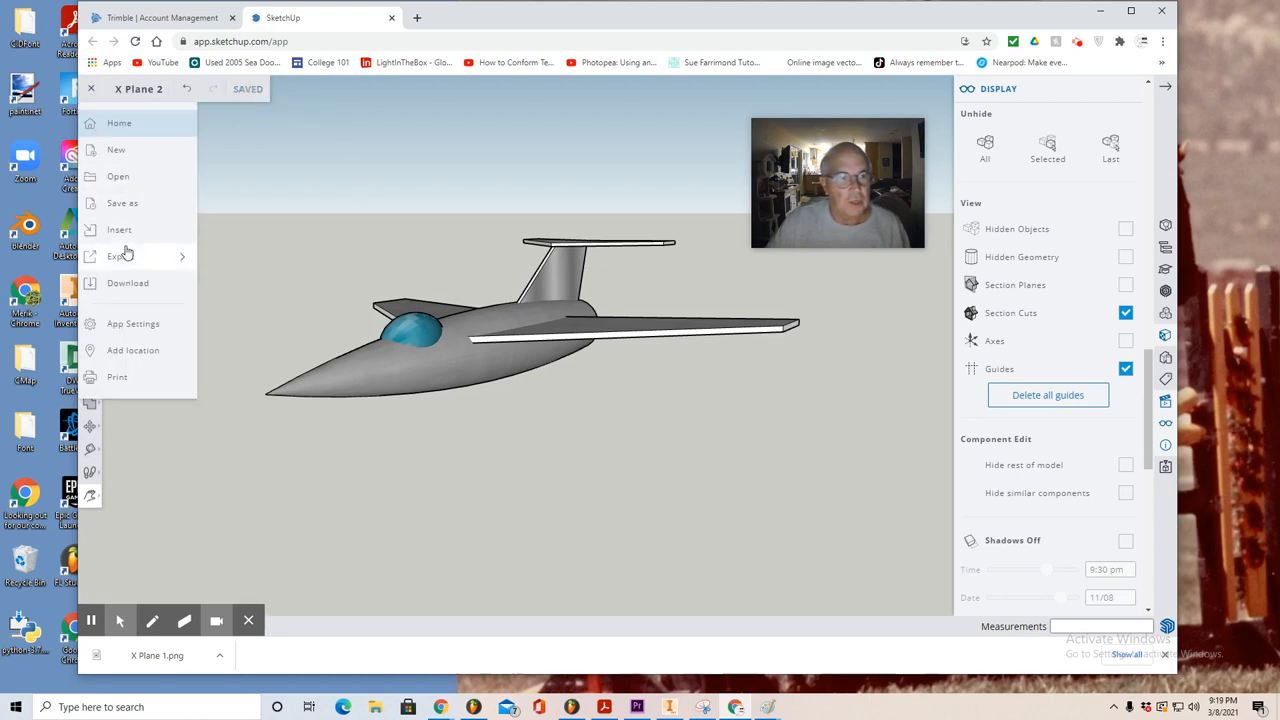
pyautogui.click(120, 256)
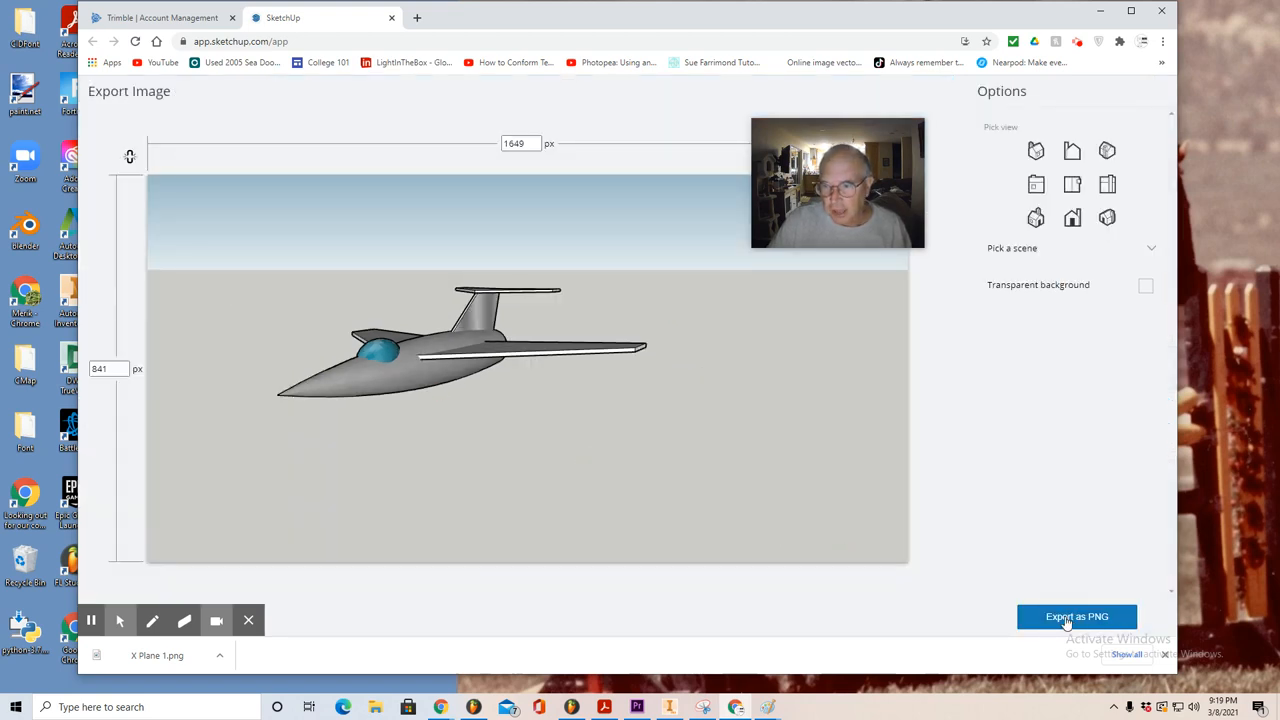
pyautogui.click(1076, 616)
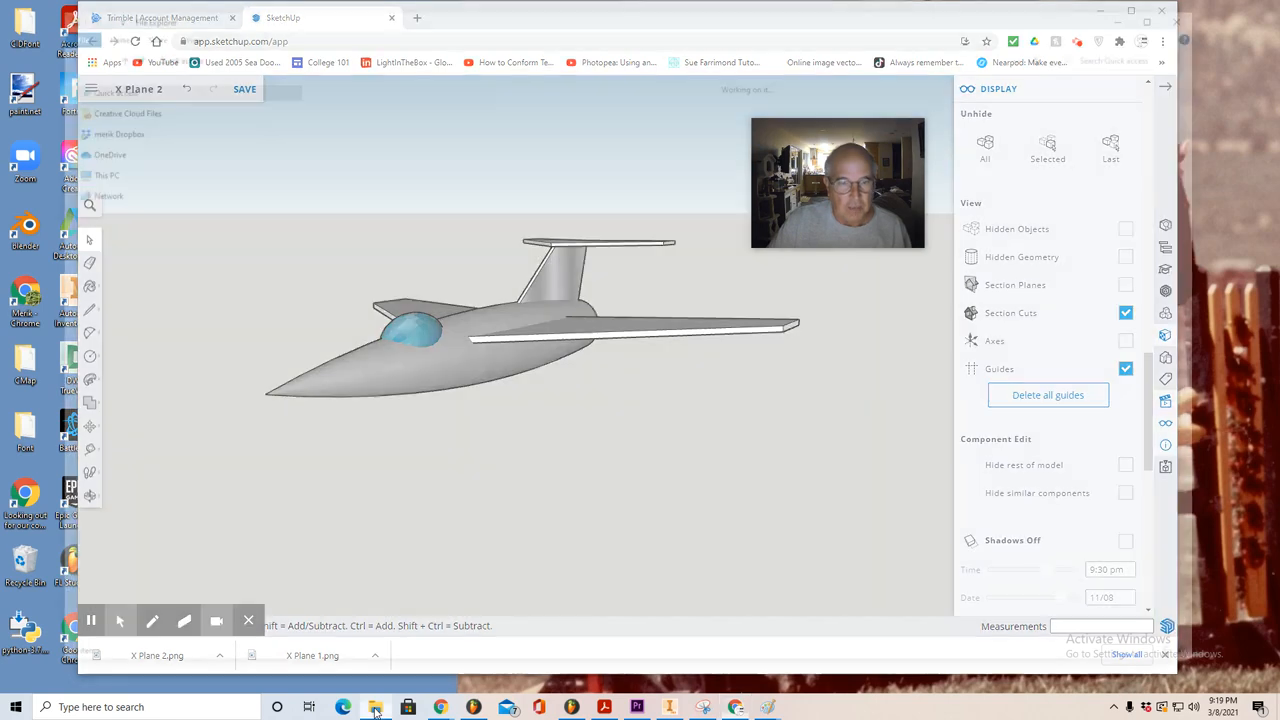
# Step: Open the exported X Plane 2 image from Downloads in Paint
pyautogui.click(376, 708)
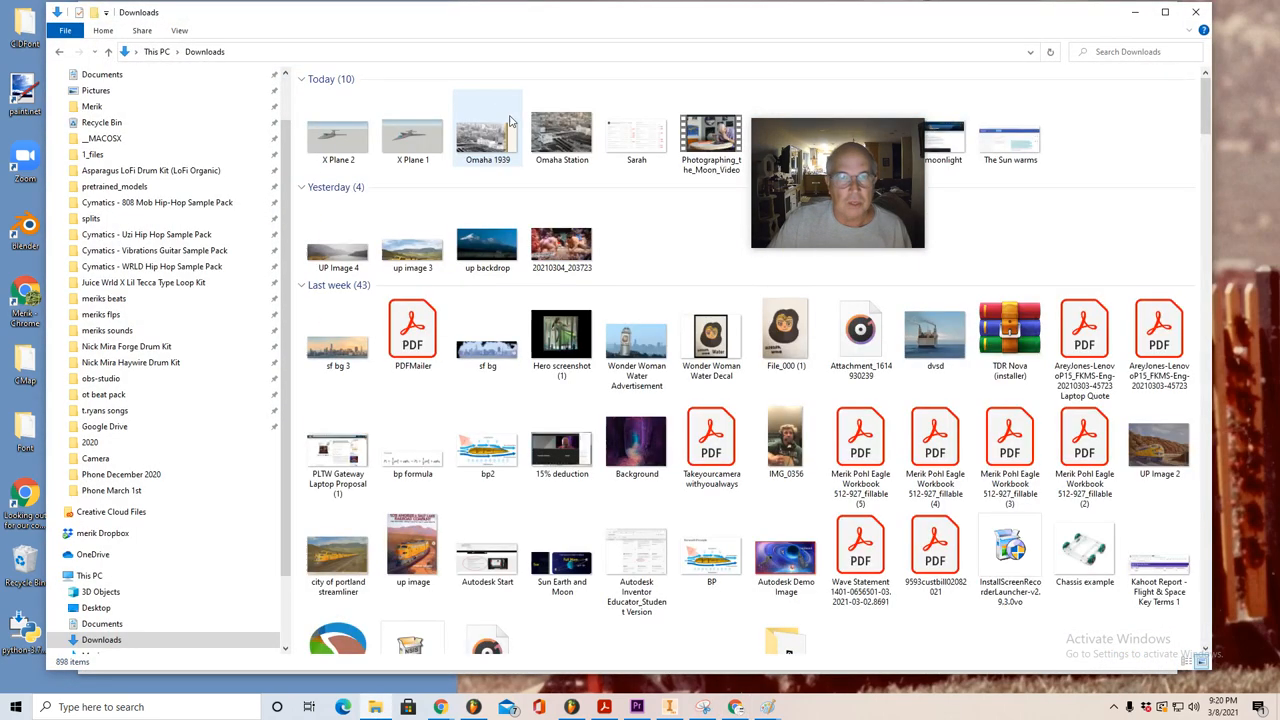
pyautogui.doubleClick(338, 136)
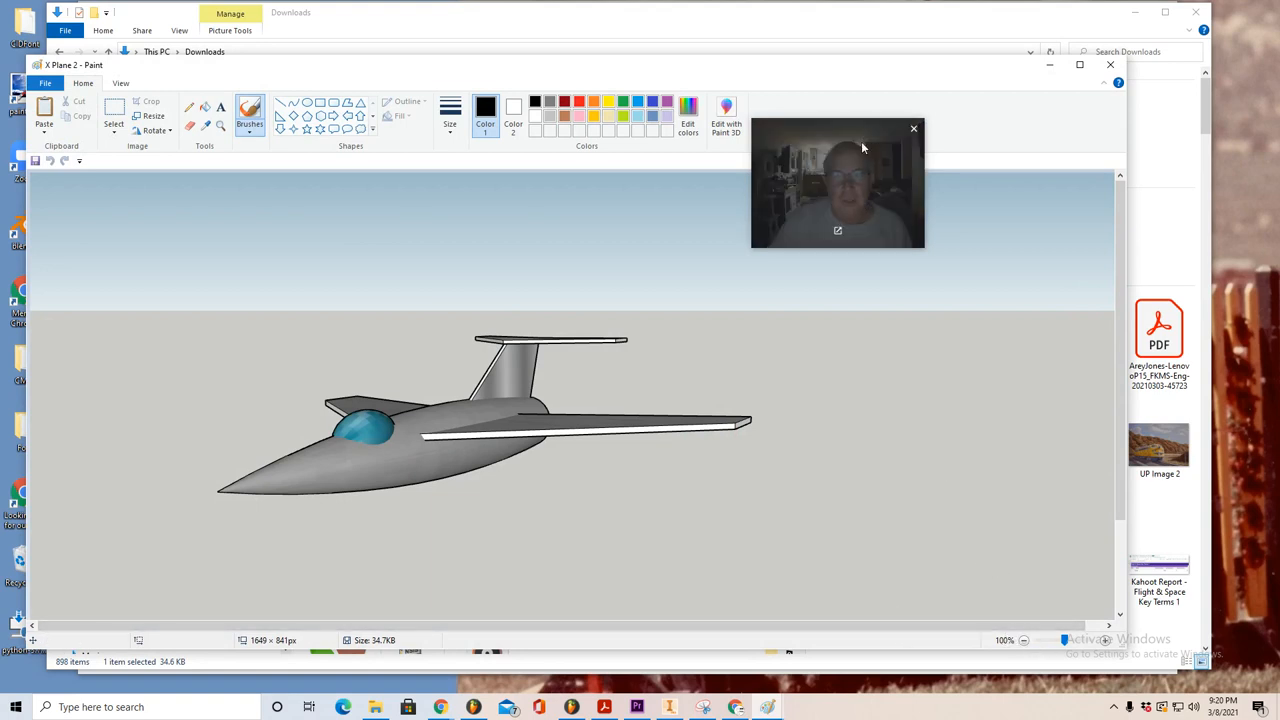
pyautogui.moveTo(916, 456)
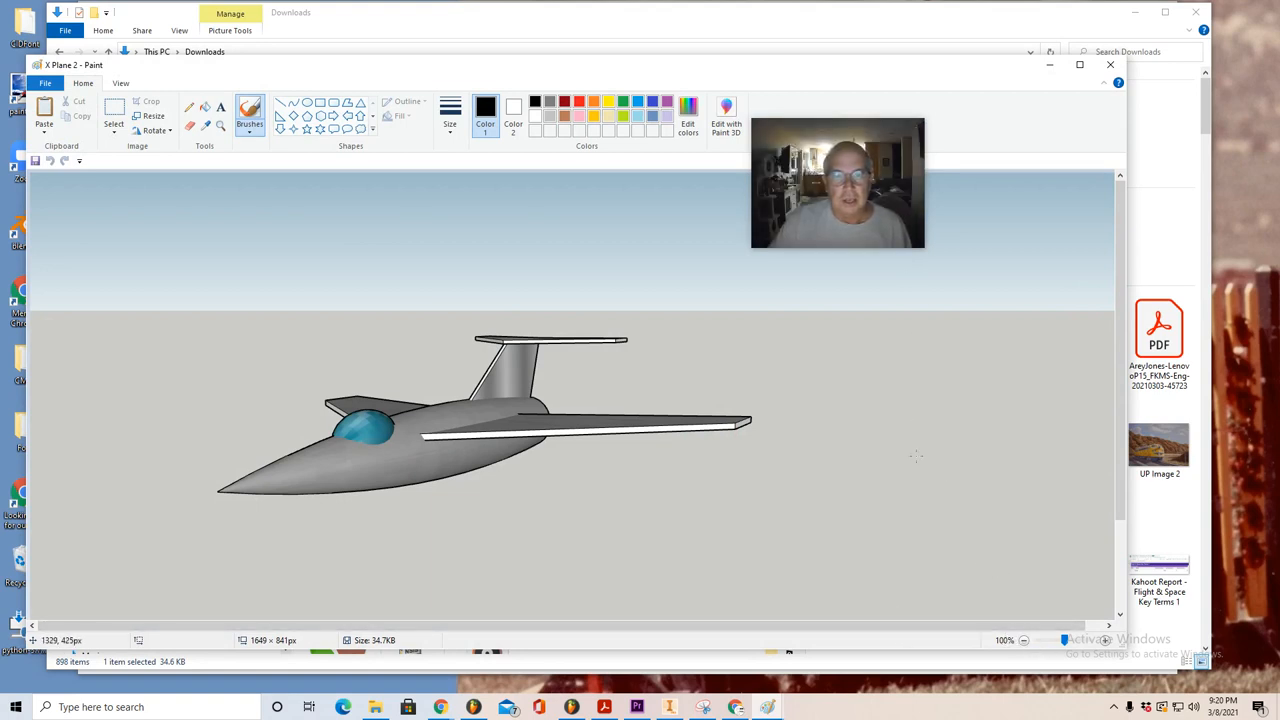